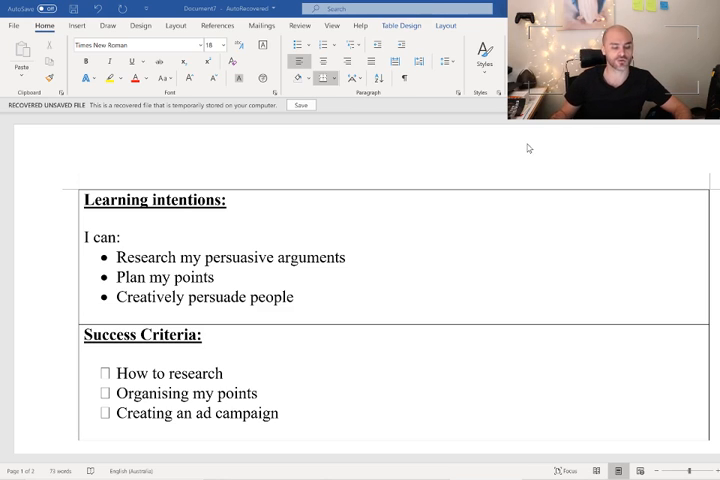
{"action": "mouse_move", "coordinate": [338, 176]}
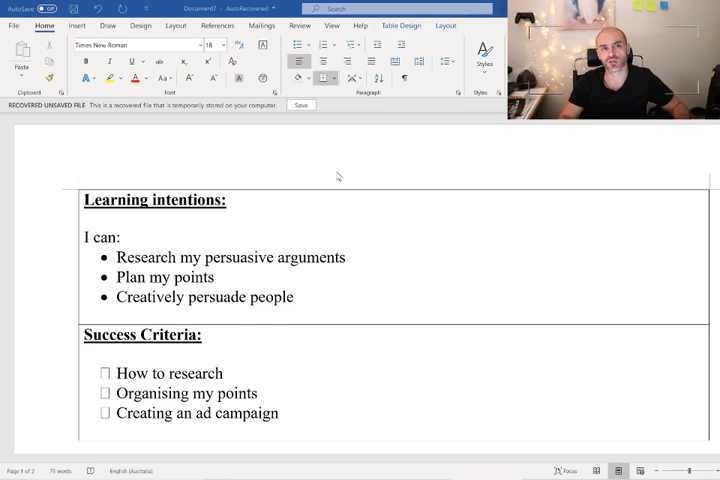
In a new Chrome tab, enter the search 'bottled water tap water' in the address bar.
{"action": "scroll", "scroll_direction": "up", "scroll_amount": 3}
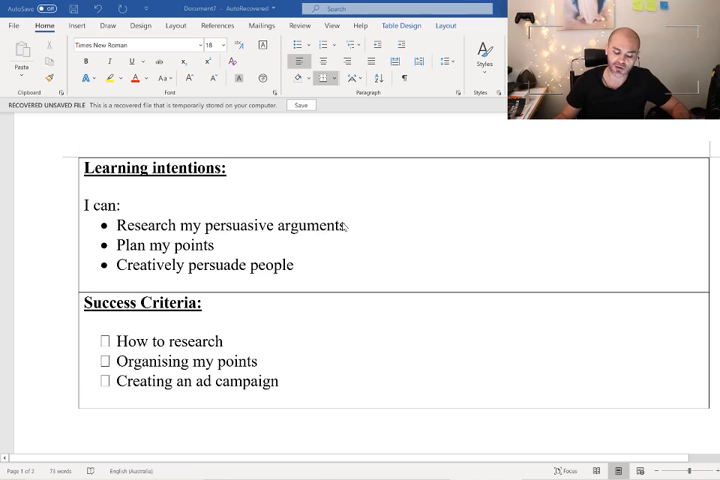
{"action": "mouse_move", "coordinate": [144, 278]}
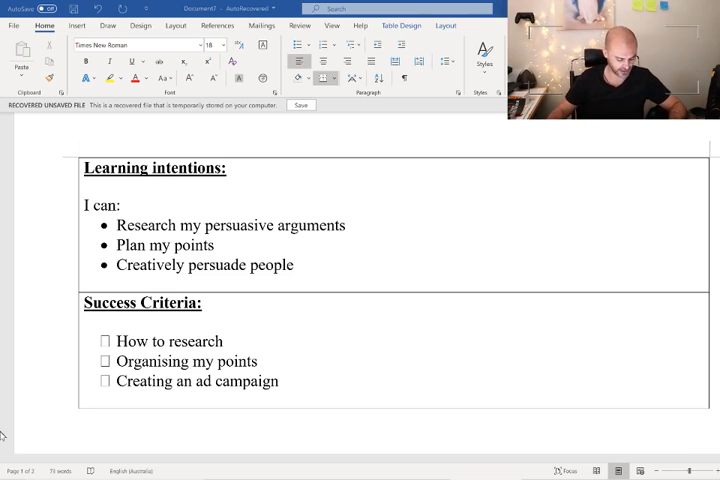
{"action": "left_click", "coordinate": [8, 468]}
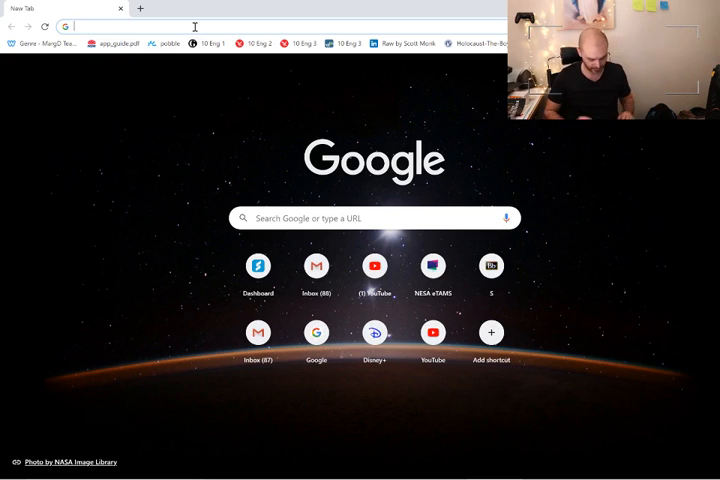
{"action": "type", "text": "di"}
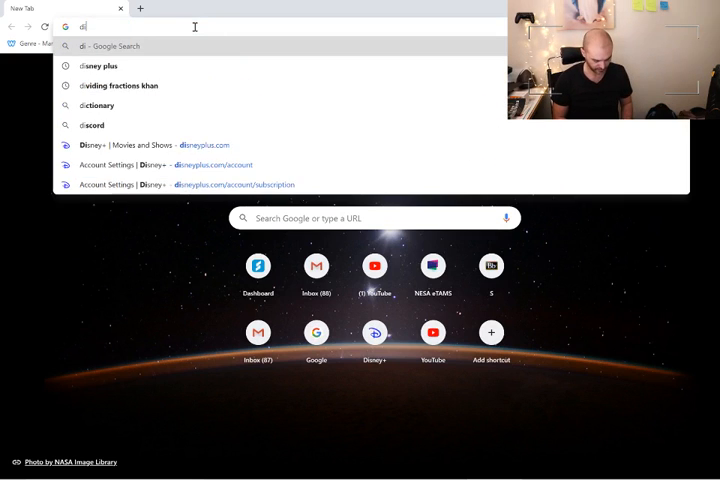
{"action": "type", "text": "bottl"}
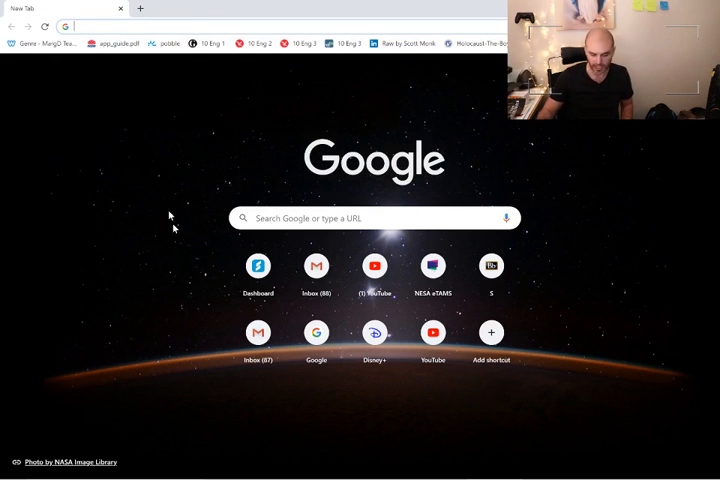
{"action": "type", "text": "bo"}
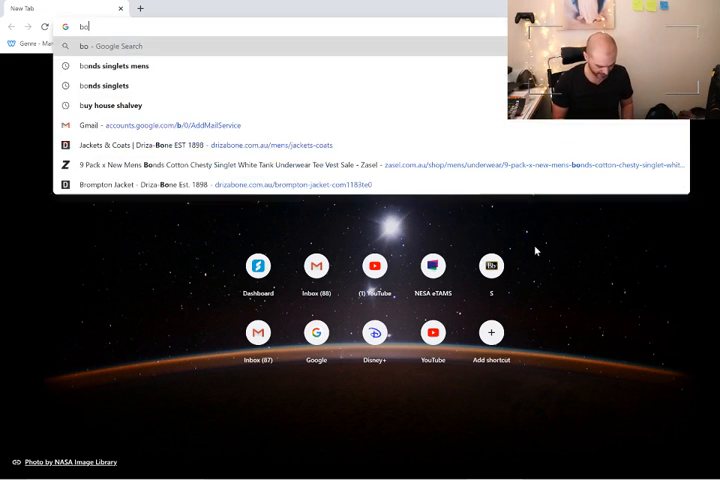
{"action": "type", "text": "bottled water"}
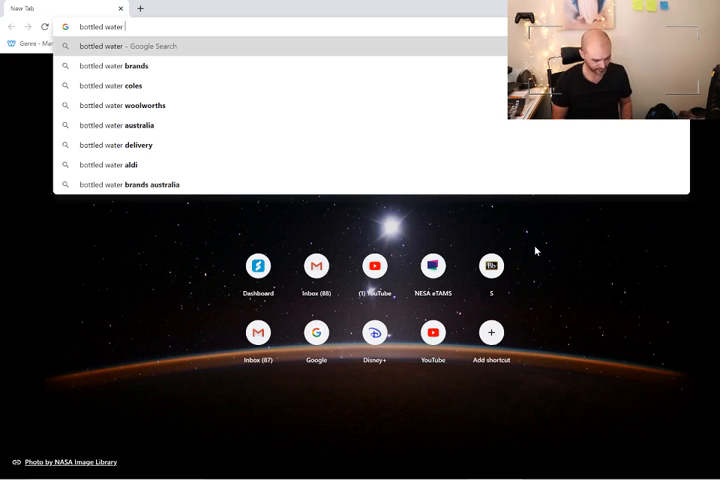
{"action": "type", "text": "tap water"}
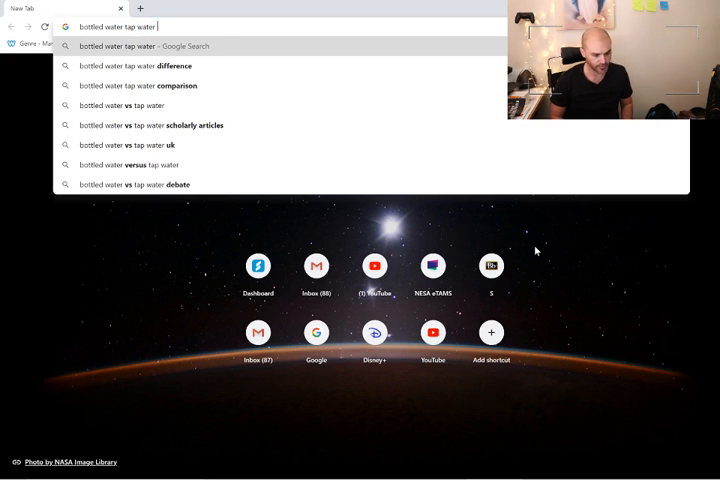
{"action": "mouse_move", "coordinate": [356, 284]}
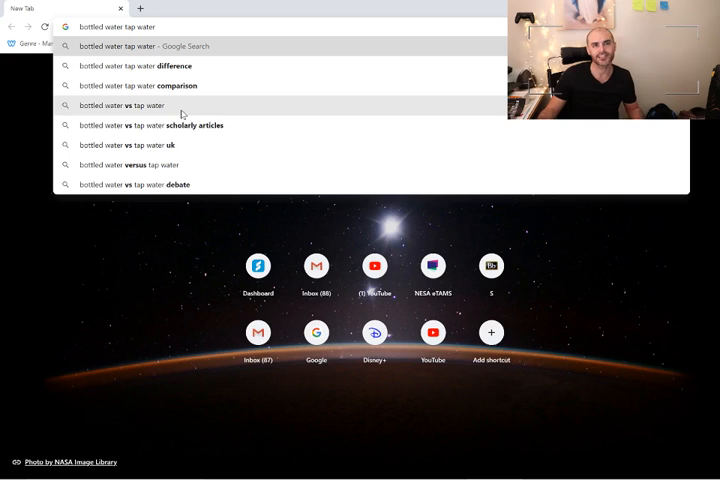
{"action": "mouse_move", "coordinate": [190, 126]}
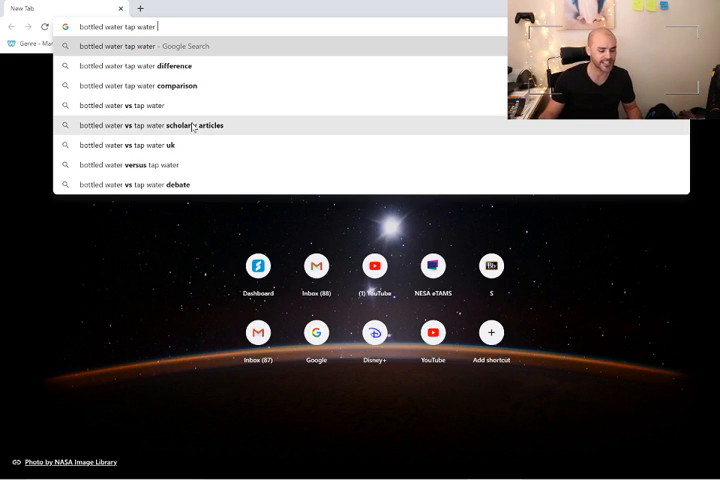
{"action": "mouse_move", "coordinate": [168, 164]}
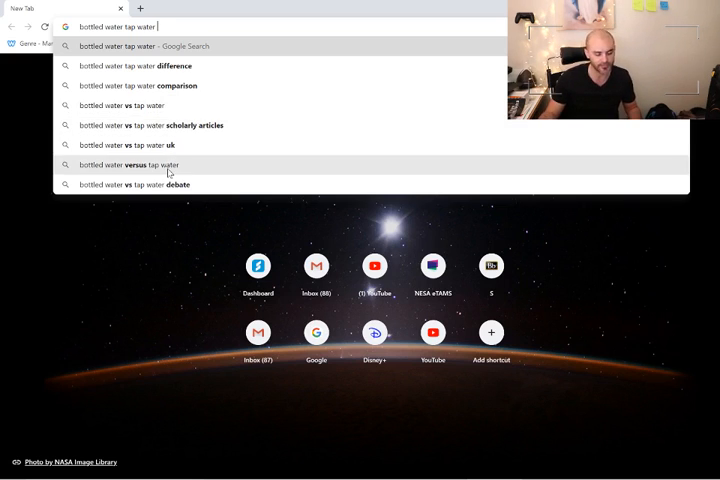
{"action": "mouse_move", "coordinate": [188, 202]}
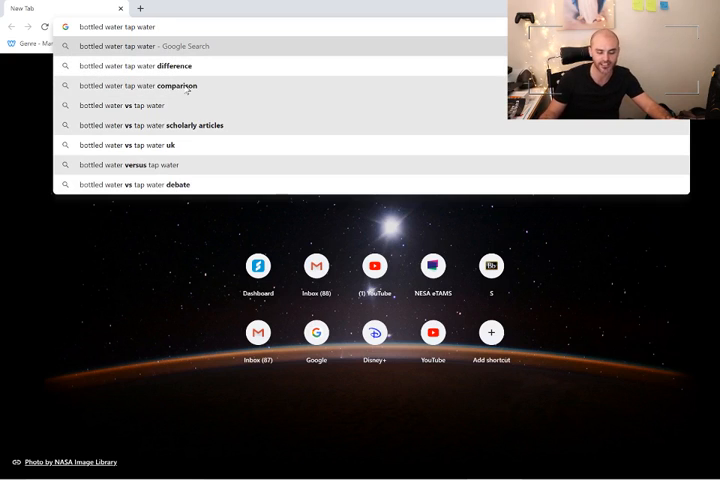
Run the 'bottled water tap water difference' search and skim down through the results.
{"action": "left_click", "coordinate": [146, 64]}
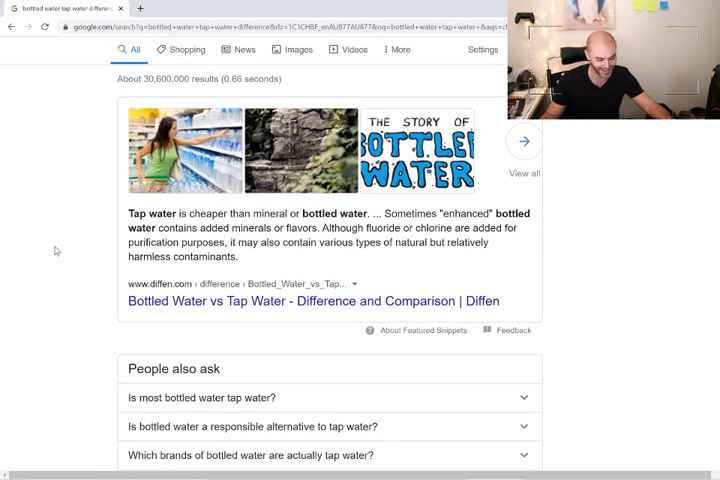
{"action": "scroll", "scroll_direction": "down", "scroll_amount": 3}
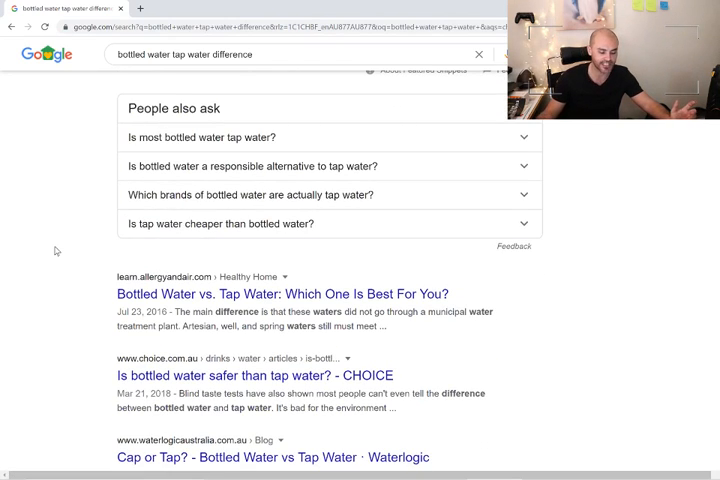
{"action": "scroll", "scroll_direction": "up", "scroll_amount": 3}
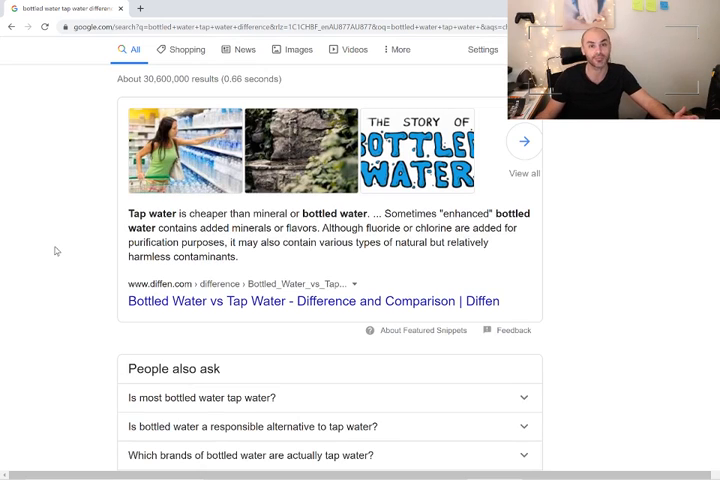
{"action": "mouse_move", "coordinate": [126, 300]}
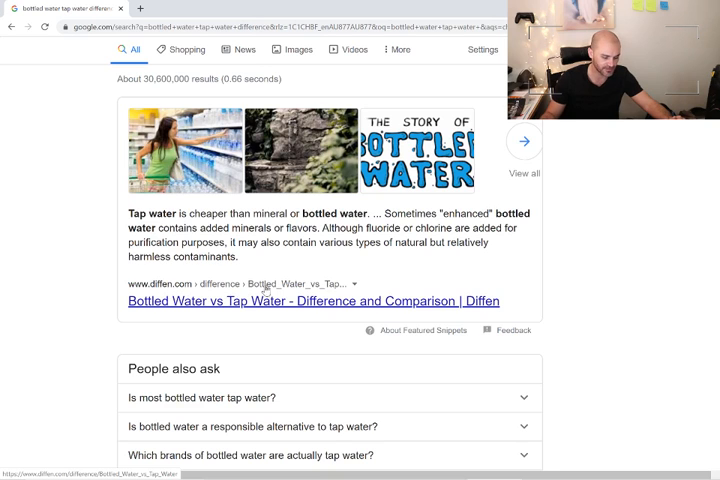
{"action": "scroll", "scroll_direction": "down", "scroll_amount": 3}
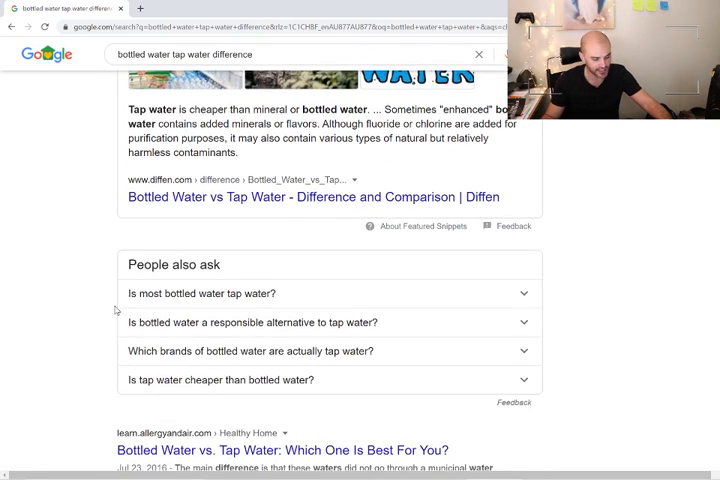
{"action": "scroll", "scroll_direction": "down", "scroll_amount": 3}
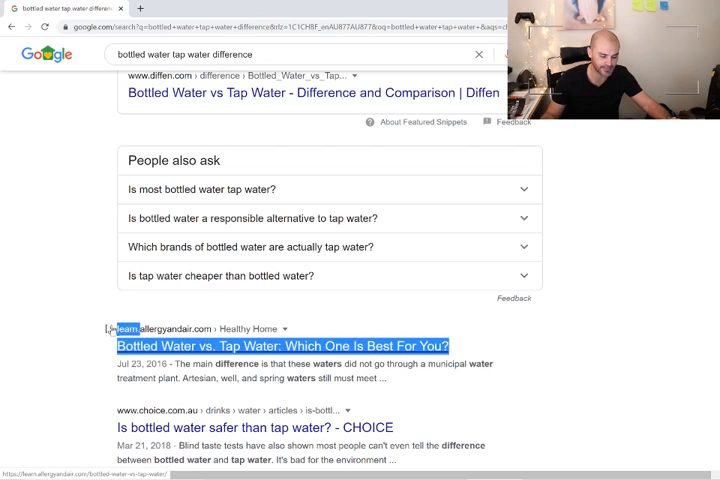
{"action": "scroll", "scroll_direction": "down", "scroll_amount": 3}
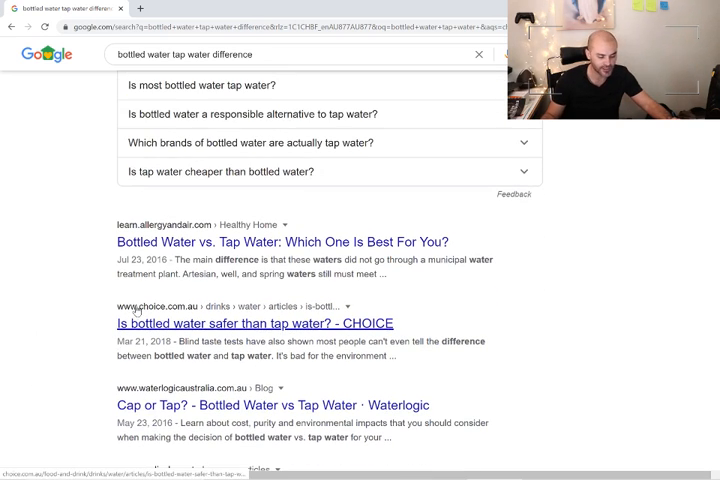
{"action": "mouse_move", "coordinate": [168, 404]}
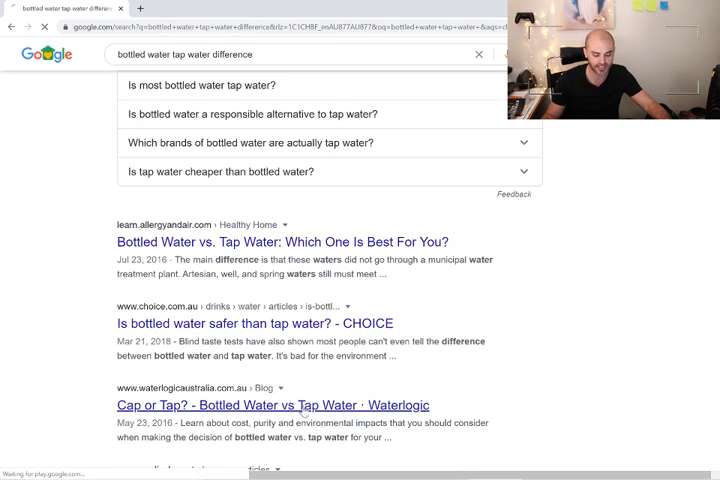
Open the Waterlogic 'Cap or Tap?' article and scroll to its Average Cost Per Litre chart.
{"action": "left_click", "coordinate": [272, 404]}
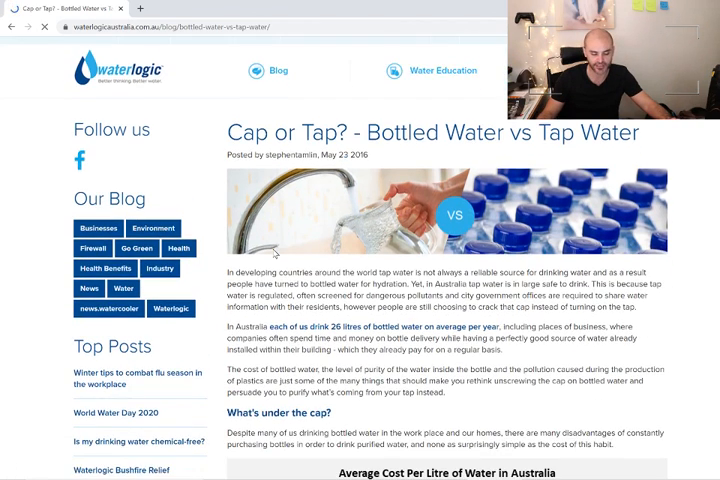
{"action": "scroll", "scroll_direction": "down", "scroll_amount": 3}
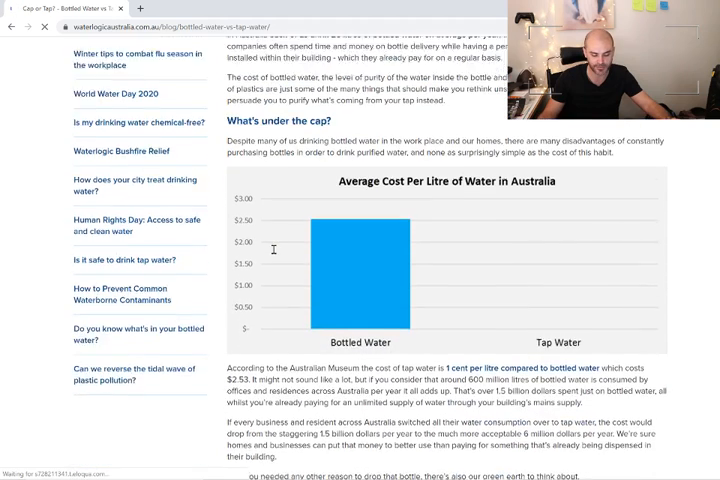
{"action": "scroll", "scroll_direction": "down", "scroll_amount": 3}
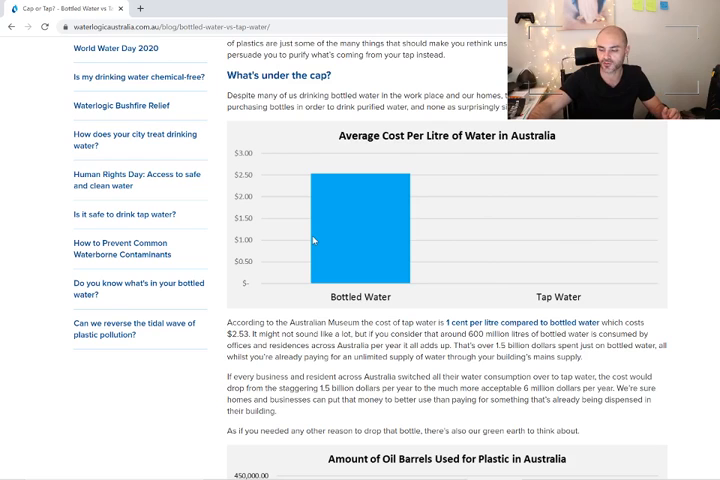
{"action": "mouse_move", "coordinate": [320, 244]}
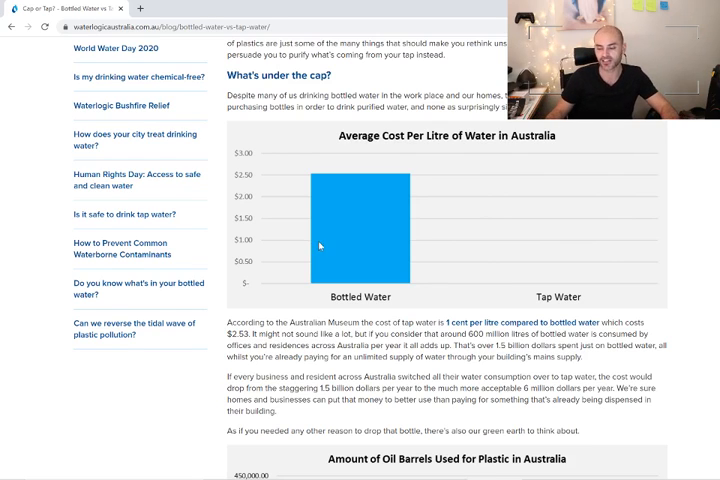
{"action": "mouse_move", "coordinate": [284, 154]}
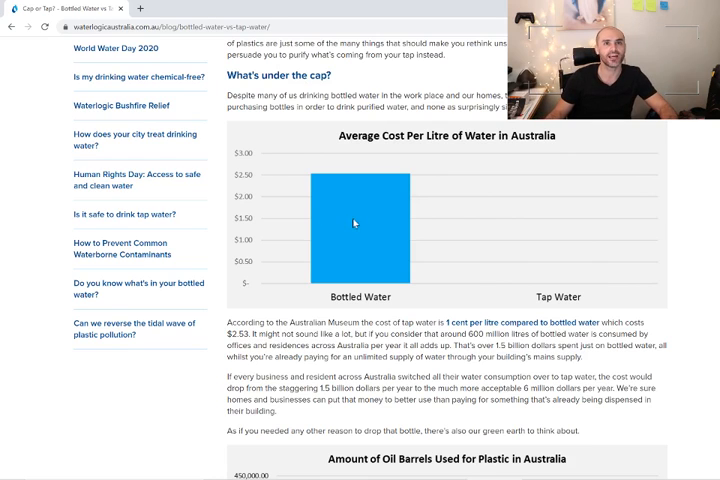
{"action": "mouse_move", "coordinate": [312, 272]}
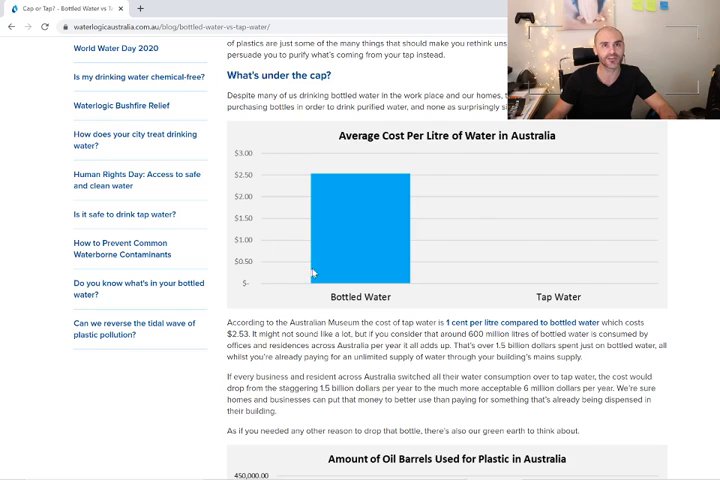
{"action": "mouse_move", "coordinate": [228, 120]}
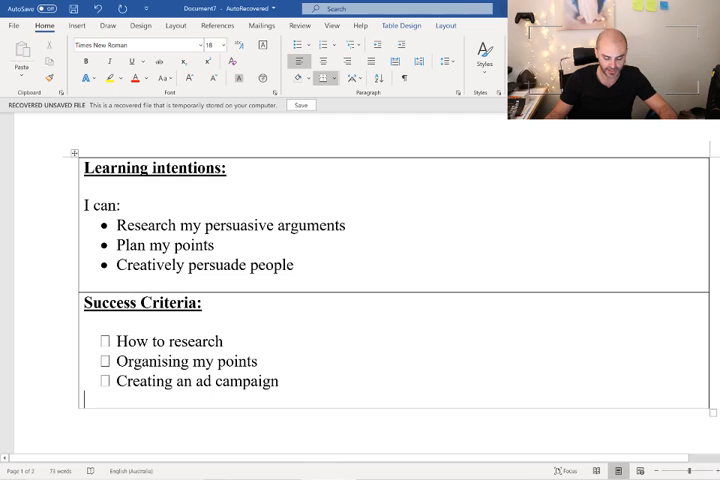
Note the costs in Word: 'Cost - $2.50' for bottled and '$0.01' for tap water.
{"action": "scroll", "scroll_direction": "down", "scroll_amount": 3}
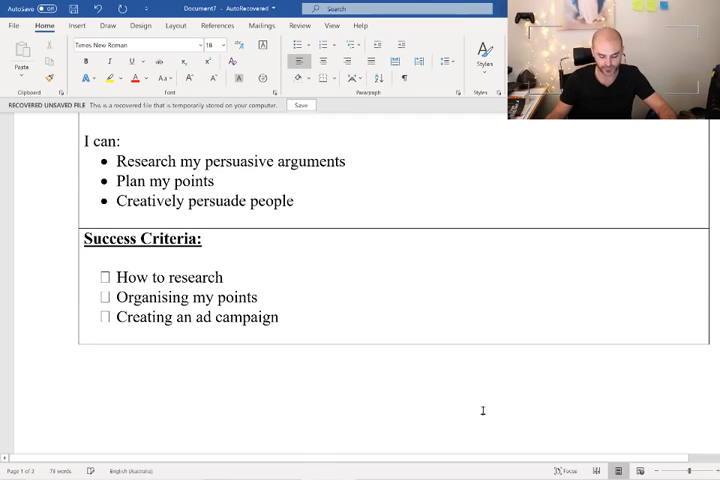
{"action": "type", "text": "Cost"}
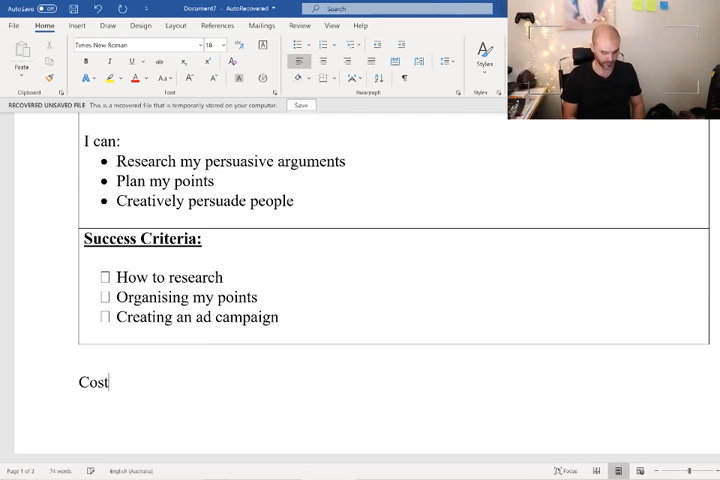
{"action": "type", "text": "- $"}
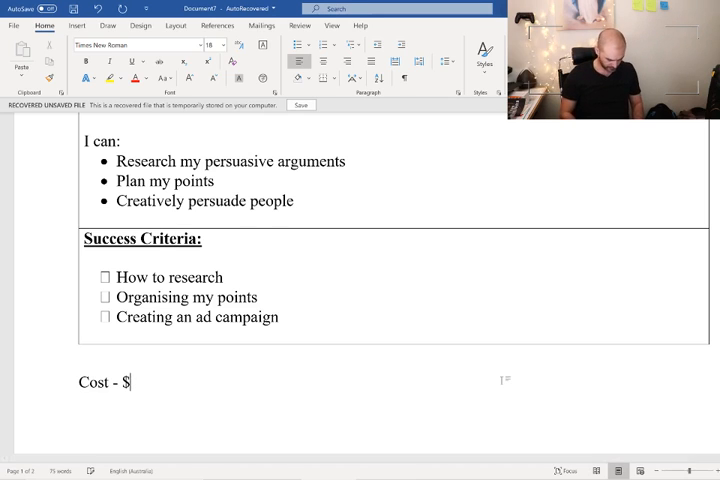
{"action": "type", "text": "2."}
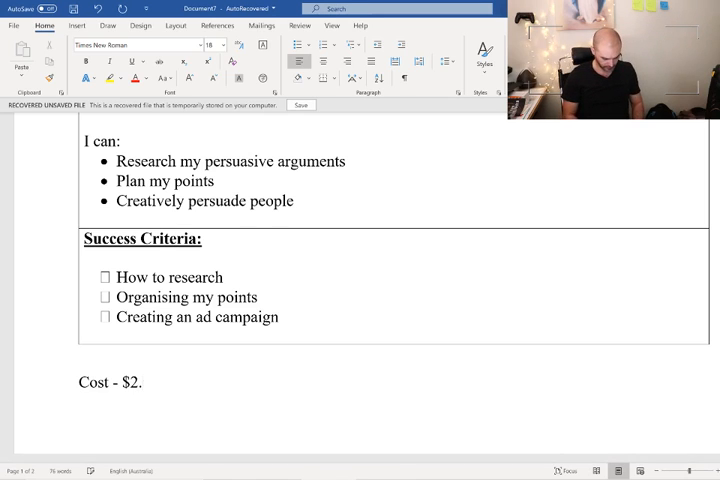
{"action": "type", "text": "50 bottled water"}
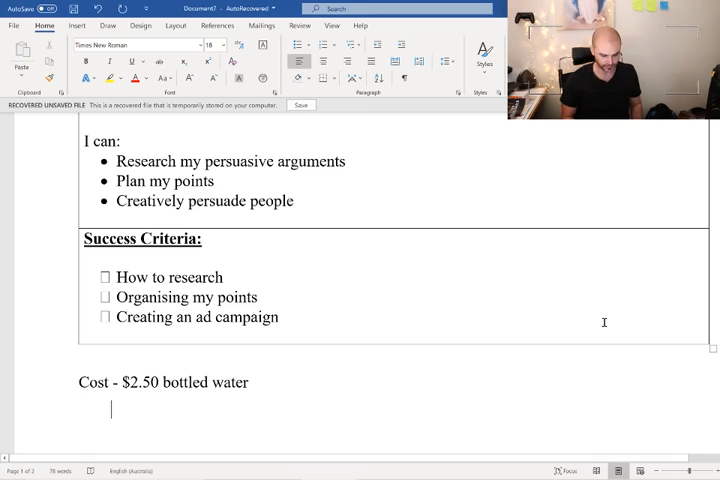
{"action": "type", "text": "$"}
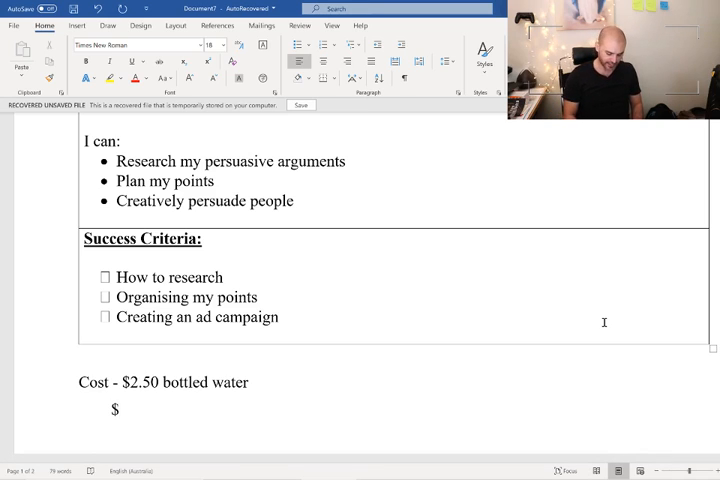
{"action": "type", "text": "0.01"}
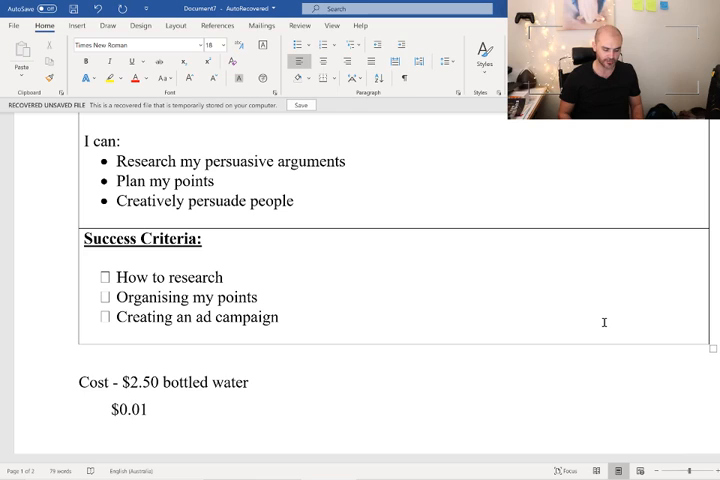
{"action": "key", "text": "Backspace"}
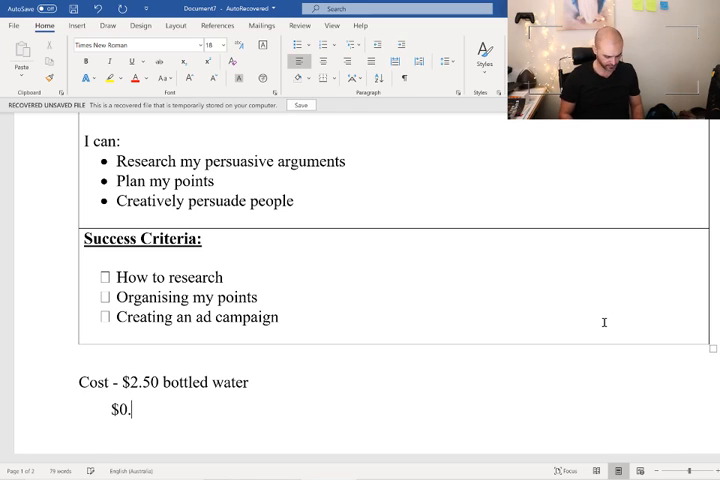
{"action": "type", "text": "1"}
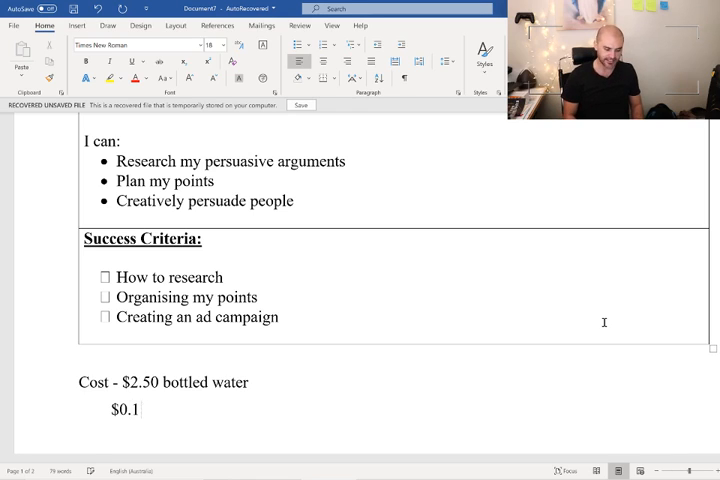
{"action": "type", "text": "0"}
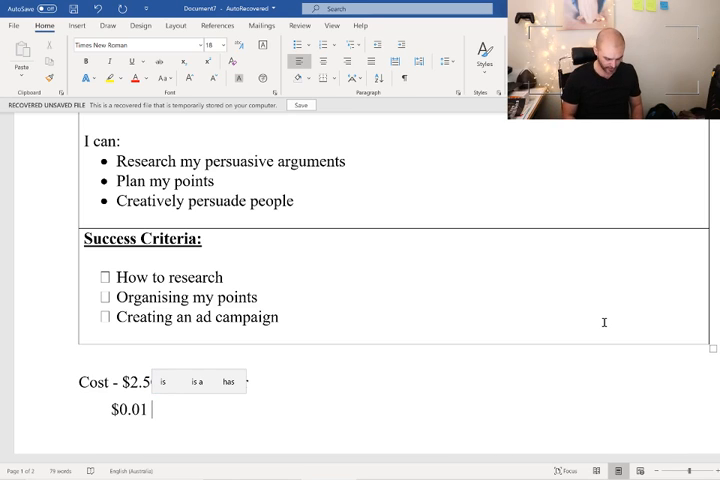
Complete the lines as '$2.50/L bottled water' and '$0.01/L Tap water'.
{"action": "type", "text": "bo Per L"}
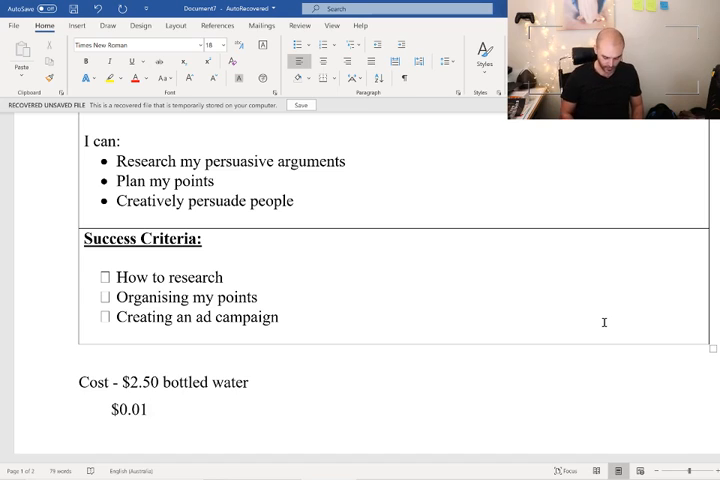
{"action": "type", "text": "/L"}
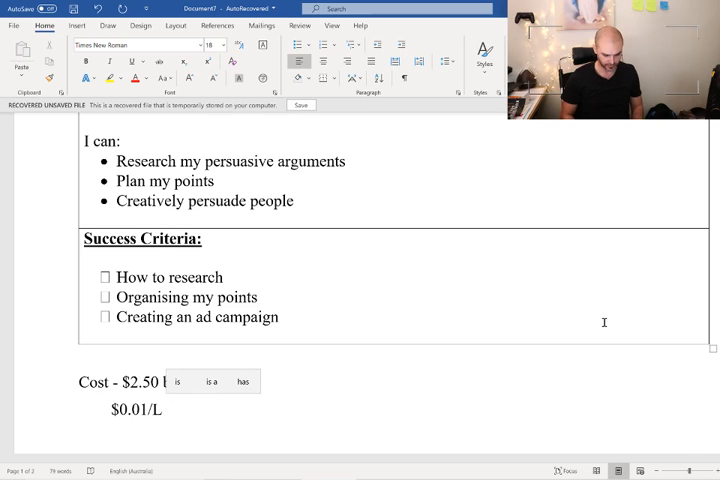
{"action": "type", "text": "bottled water"}
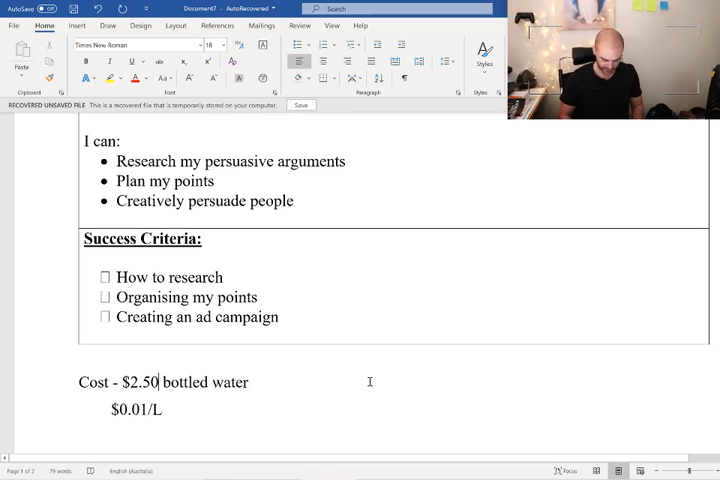
{"action": "type", "text": "/L"}
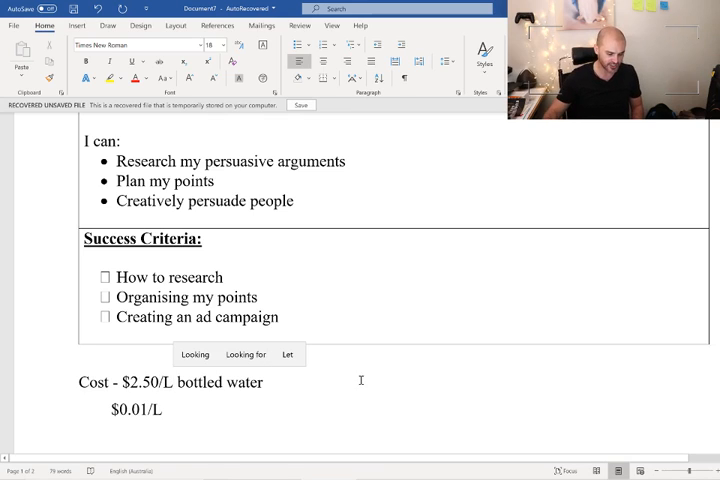
{"action": "type", "text": "T"}
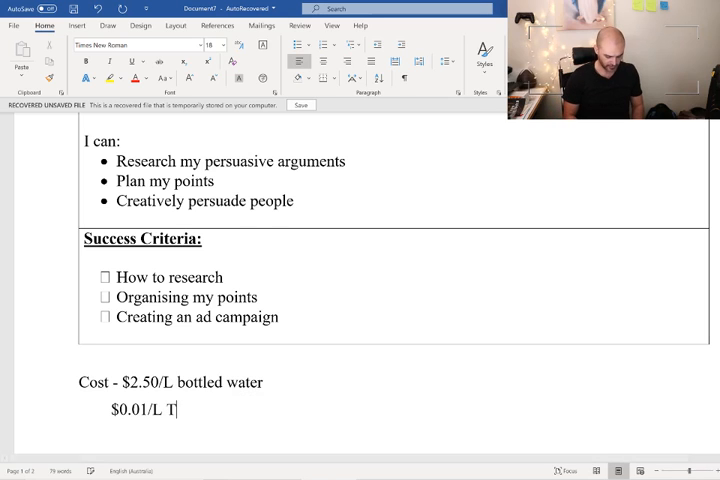
{"action": "type", "text": "ap water"}
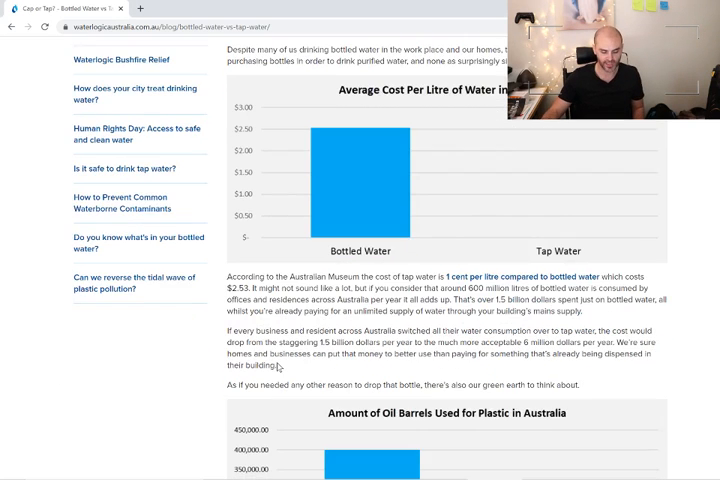
Scroll the article down to the oil barrels used for plastic in Australia chart.
{"action": "scroll", "scroll_direction": "down", "scroll_amount": 3}
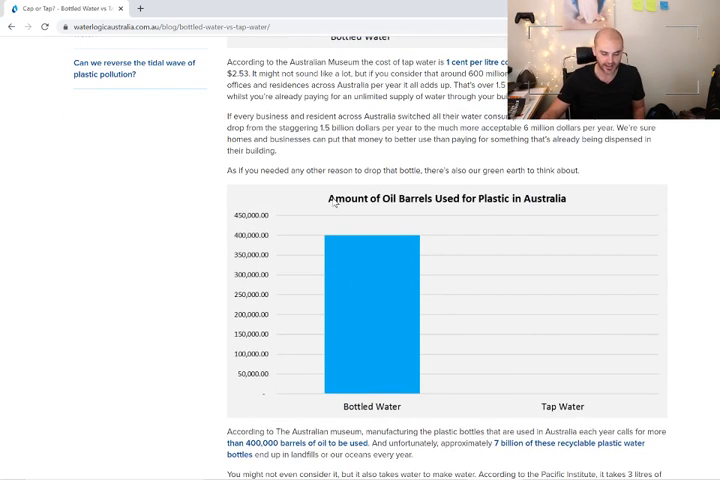
{"action": "mouse_move", "coordinate": [376, 228]}
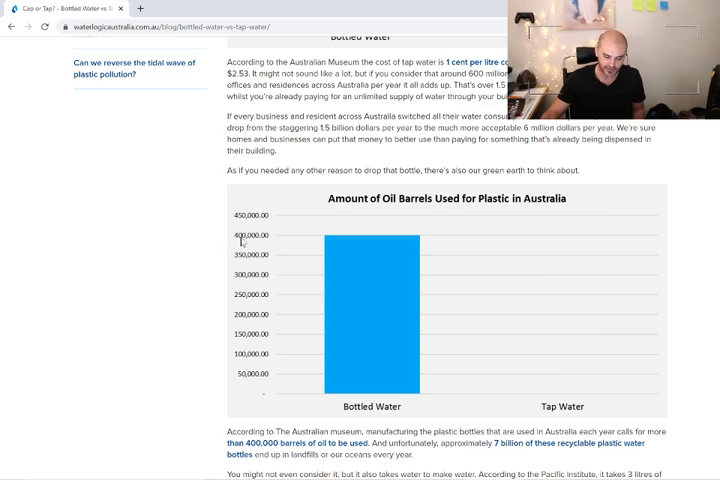
{"action": "mouse_move", "coordinate": [540, 388]}
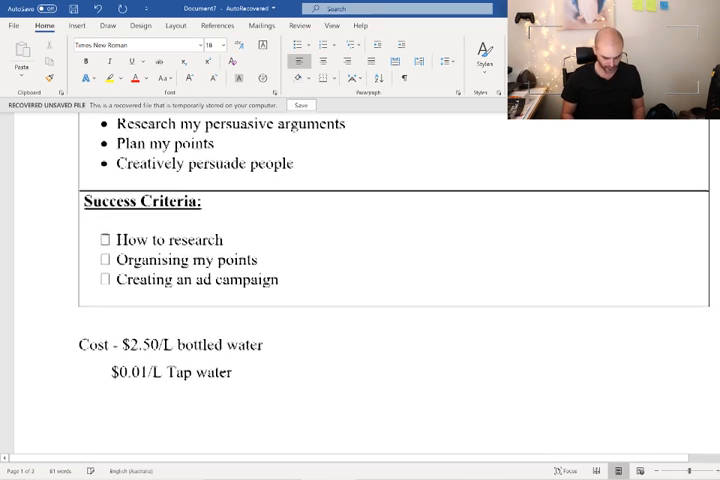
Add the note 'Oil barrels used for plastic – 400, 000 for bottled water' in Word.
{"action": "type", "text": "Oil batte"}
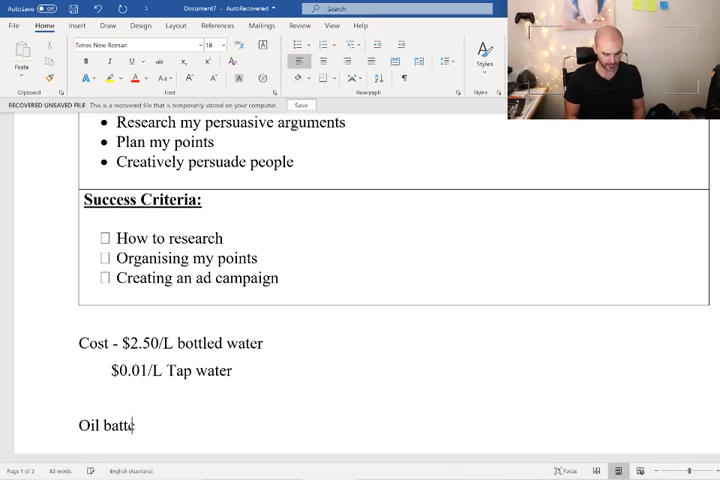
{"action": "type", "text": "arrels us"}
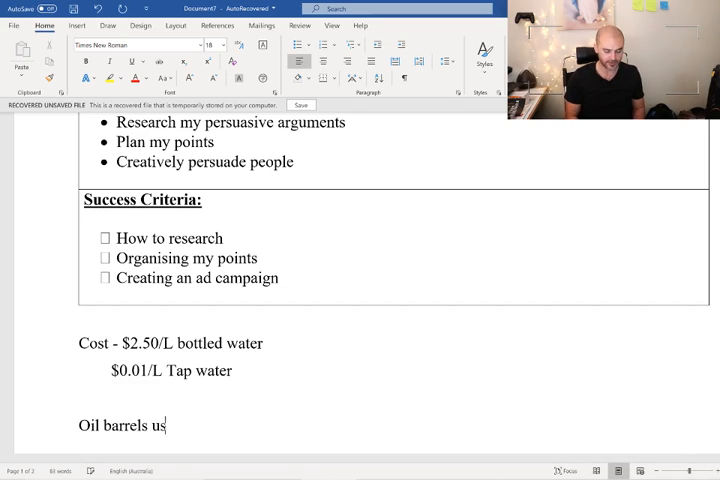
{"action": "type", "text": "ed for"}
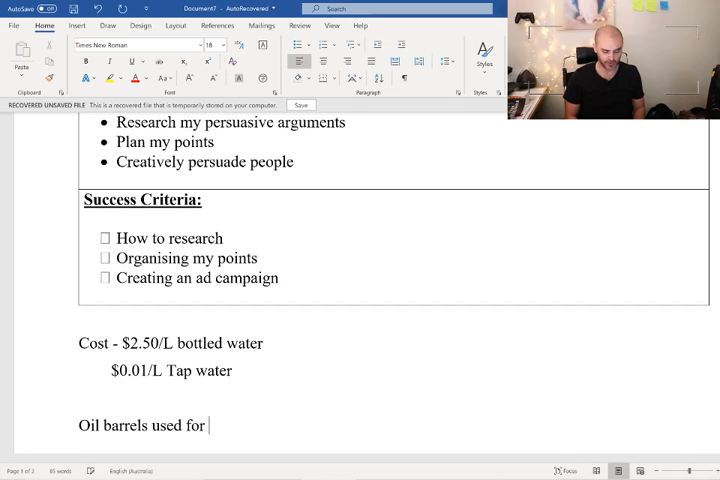
{"action": "type", "text": "plastic"}
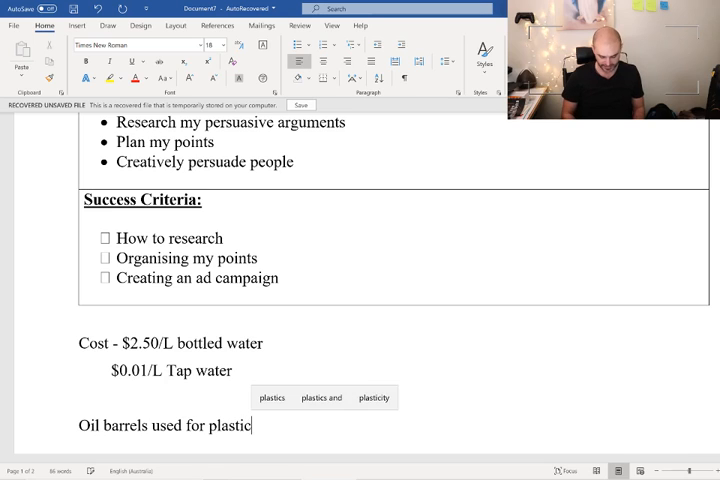
{"action": "type", "text": "- 400"}
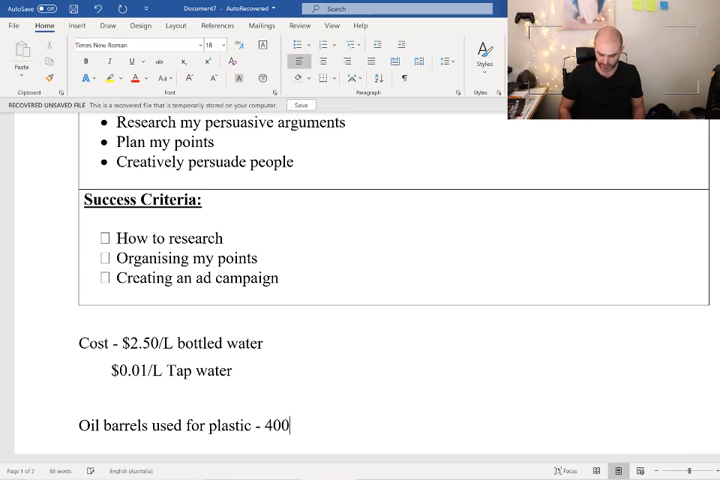
{"action": "type", "text": ", 0"}
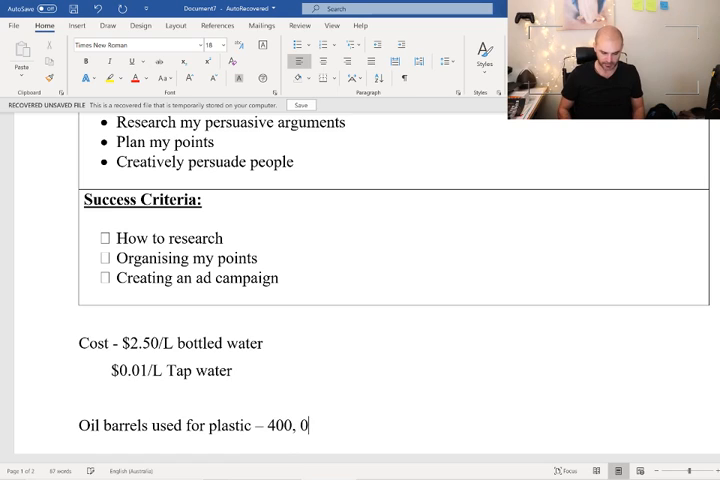
{"action": "type", "text": "00 for"}
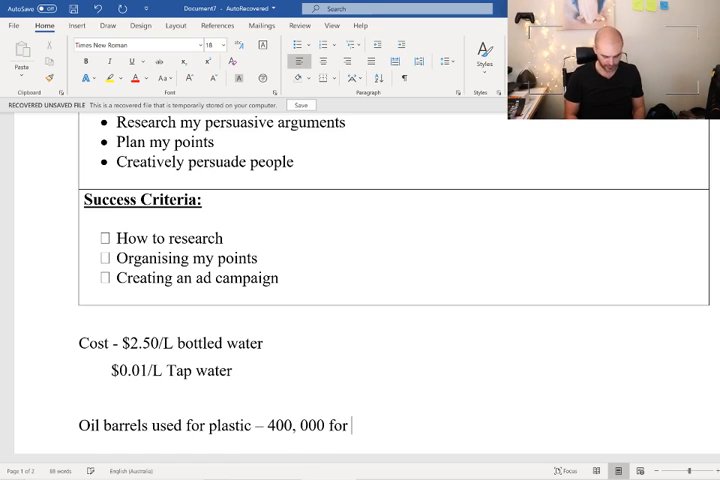
{"action": "type", "text": "bottled water"}
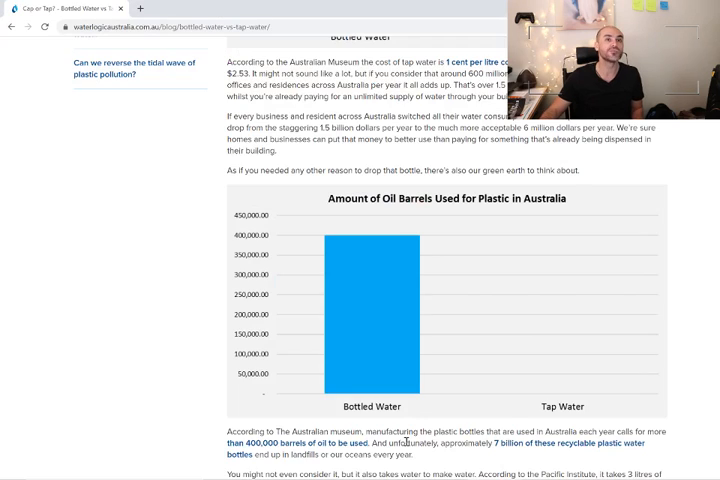
Scroll further down the article and highlight 'endless supply' in the tap water heading.
{"action": "scroll", "scroll_direction": "down", "scroll_amount": 3}
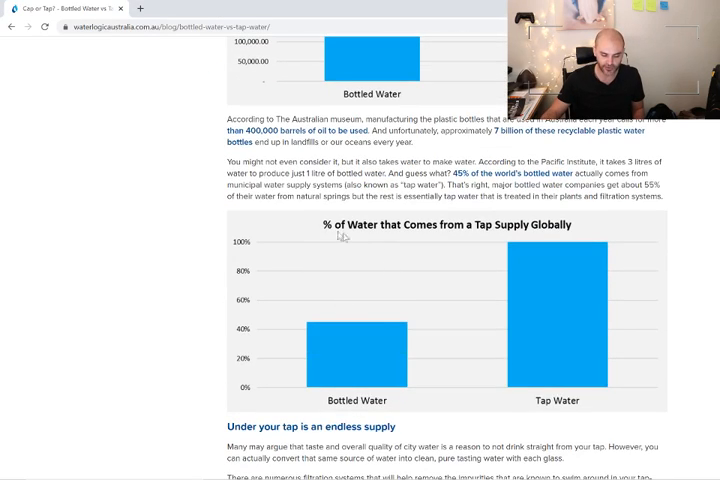
{"action": "mouse_move", "coordinate": [450, 236]}
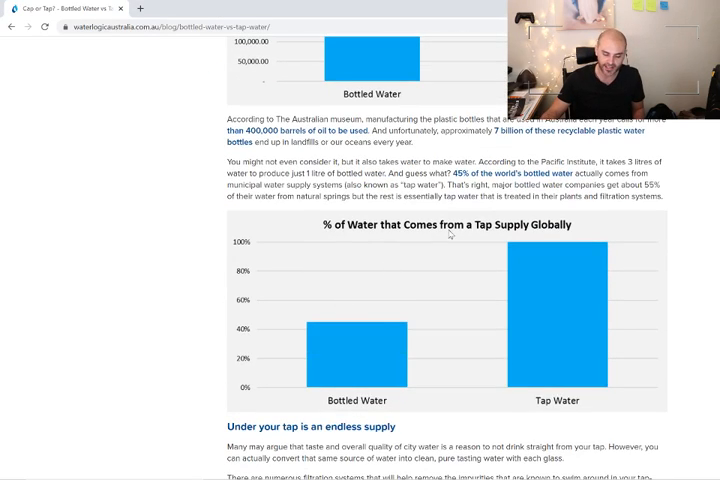
{"action": "scroll", "scroll_direction": "down", "scroll_amount": 3}
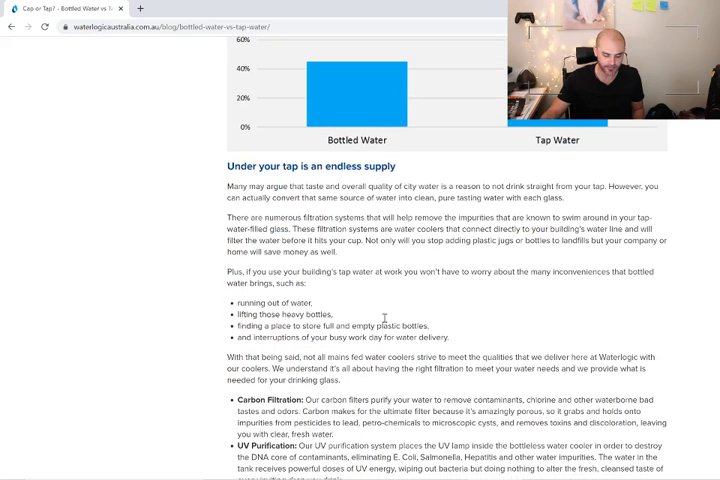
{"action": "double_click", "coordinate": [352, 166]}
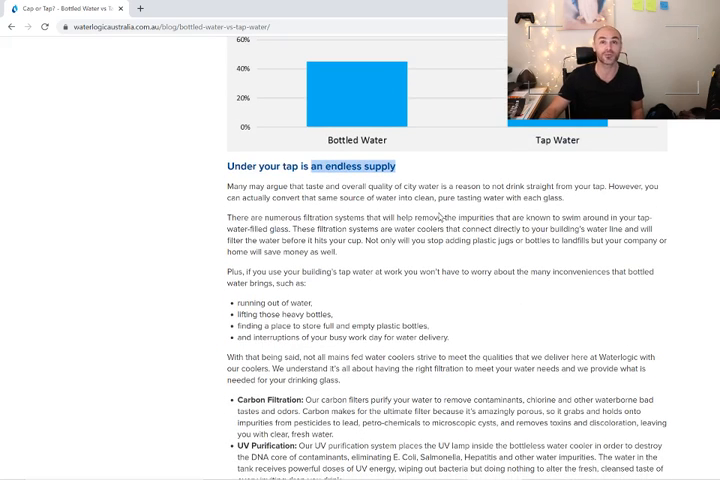
{"action": "scroll", "scroll_direction": "down", "scroll_amount": 3}
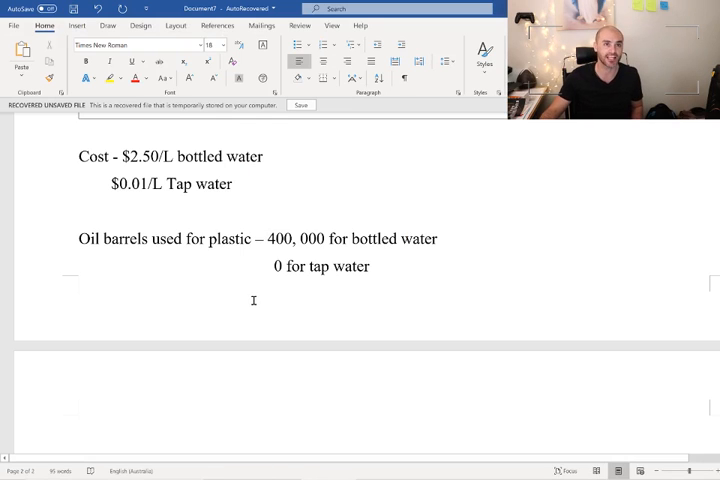
Add a 'Carbon Filtration' line beneath the oil-barrel figures in the Word notes.
{"action": "type", "text": "Carbon Filtration"}
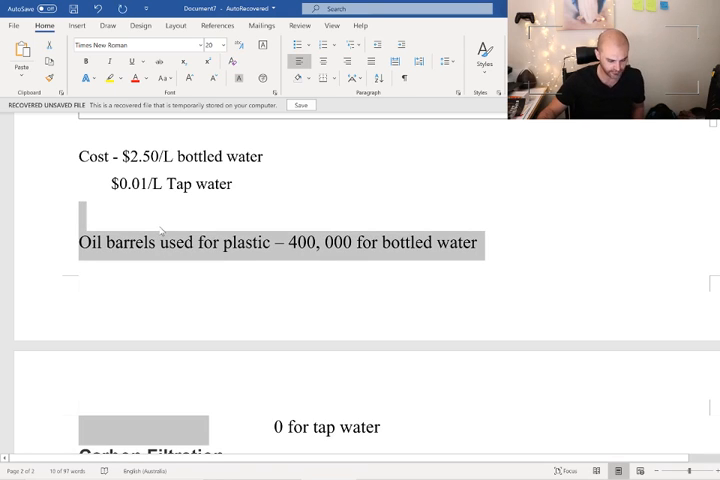
{"action": "scroll", "scroll_direction": "down", "scroll_amount": 3}
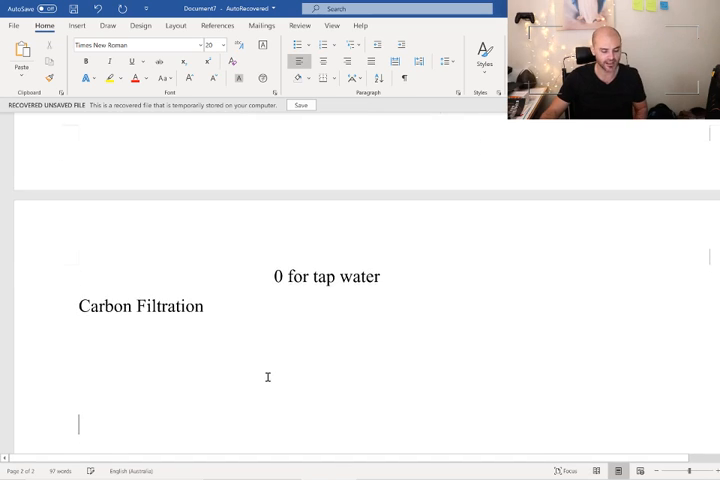
{"action": "scroll", "scroll_direction": "up", "scroll_amount": 3}
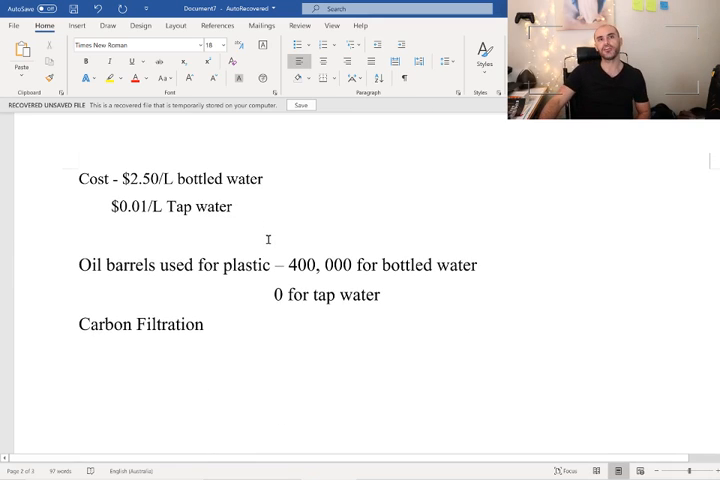
{"action": "mouse_move", "coordinate": [588, 348]}
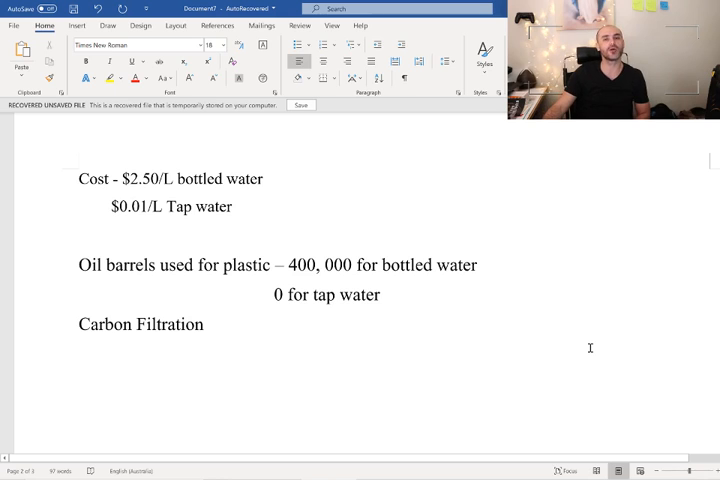
{"action": "scroll", "scroll_direction": "down", "scroll_amount": 3}
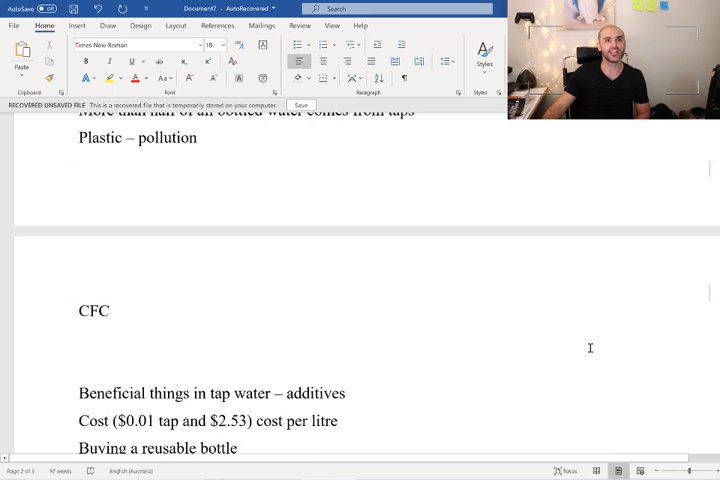
{"action": "scroll", "scroll_direction": "down", "scroll_amount": 3}
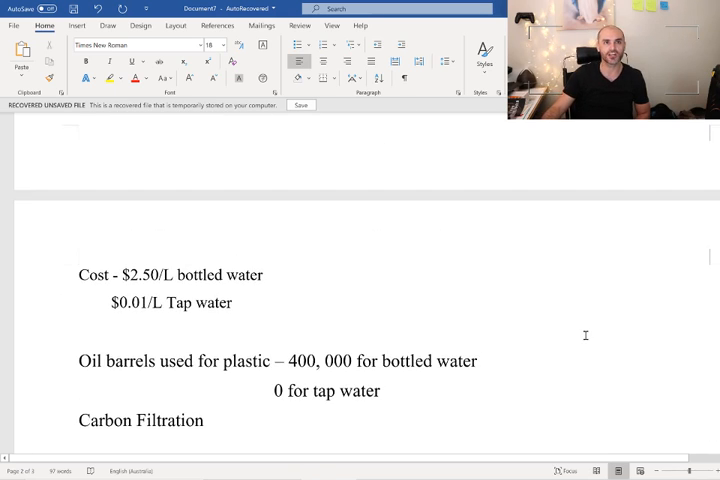
{"action": "scroll", "scroll_direction": "up", "scroll_amount": 3}
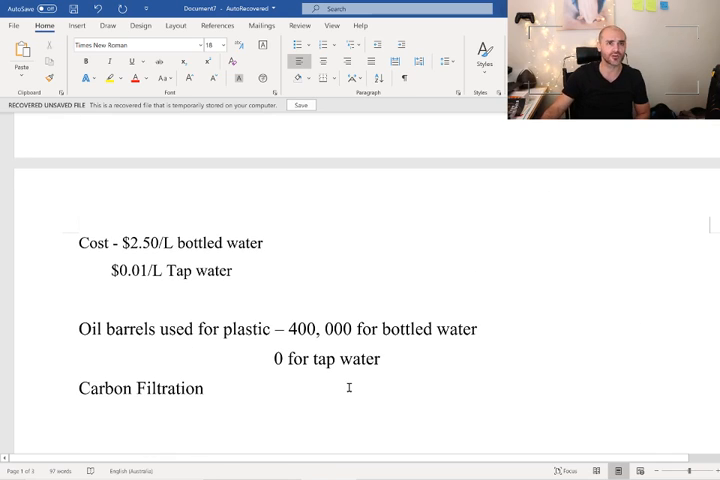
{"action": "mouse_move", "coordinate": [238, 230]}
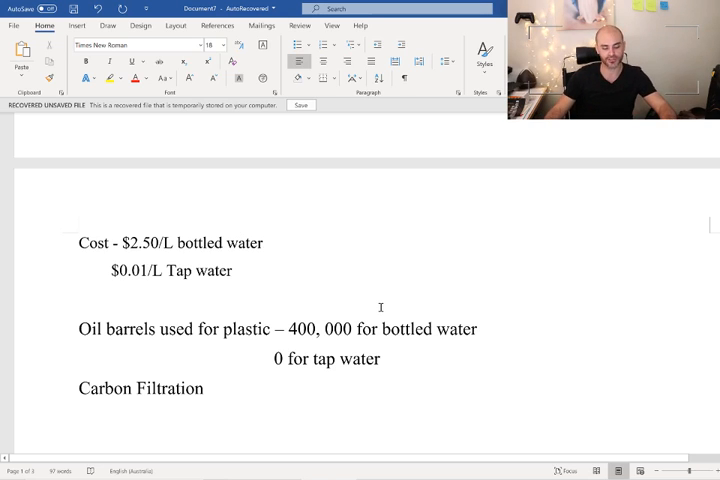
{"action": "scroll", "scroll_direction": "up", "scroll_amount": 3}
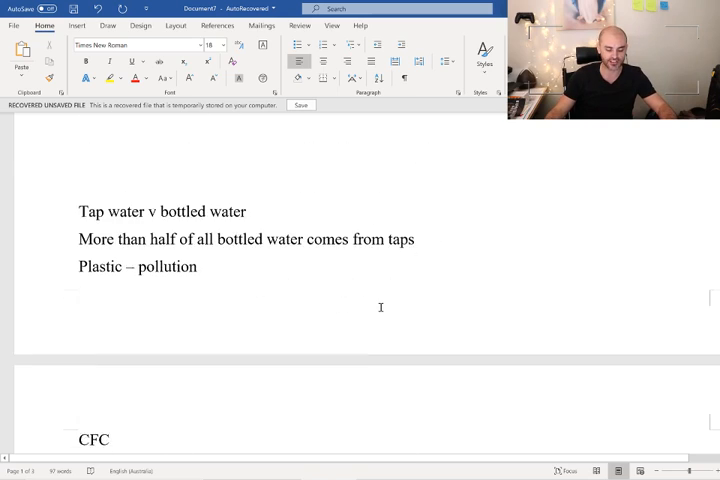
{"action": "scroll", "scroll_direction": "down", "scroll_amount": 3}
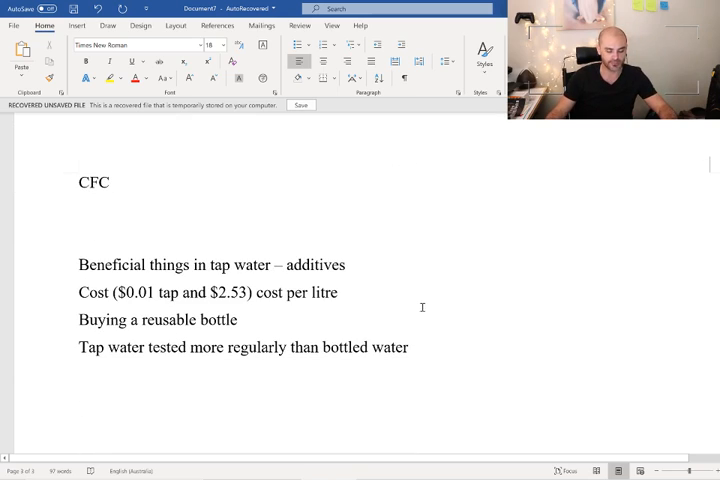
{"action": "mouse_move", "coordinate": [438, 308]}
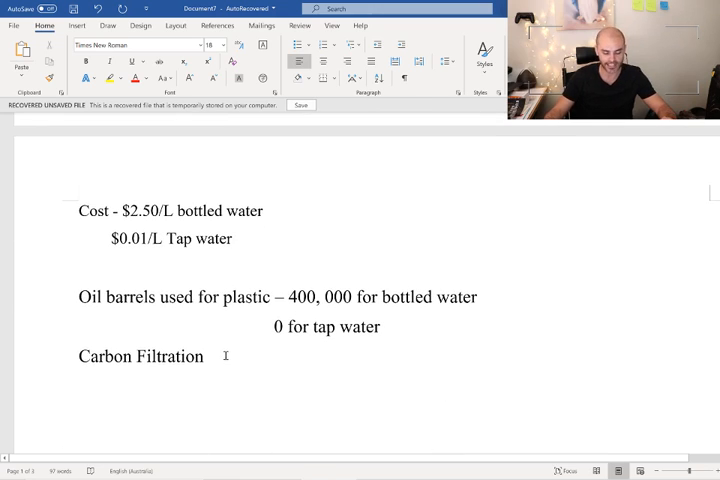
{"action": "mouse_move", "coordinate": [252, 374]}
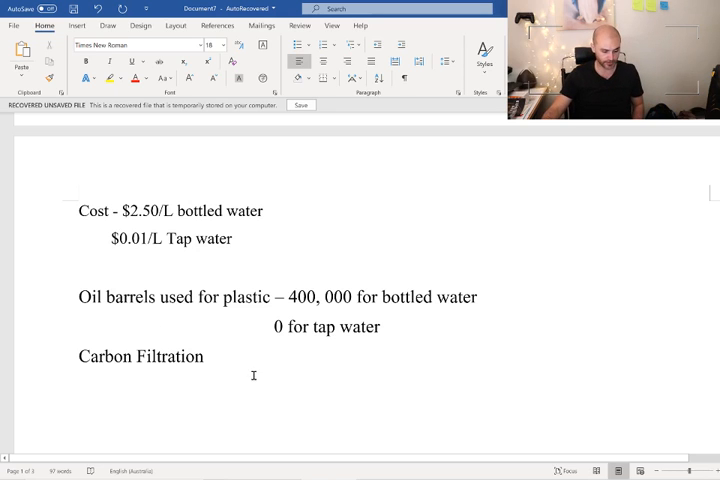
Select the cost and oil barrel notes and scroll between the success criteria and the notes.
{"action": "left_click_drag", "start_coordinate": [252, 376], "coordinate": [78, 210]}
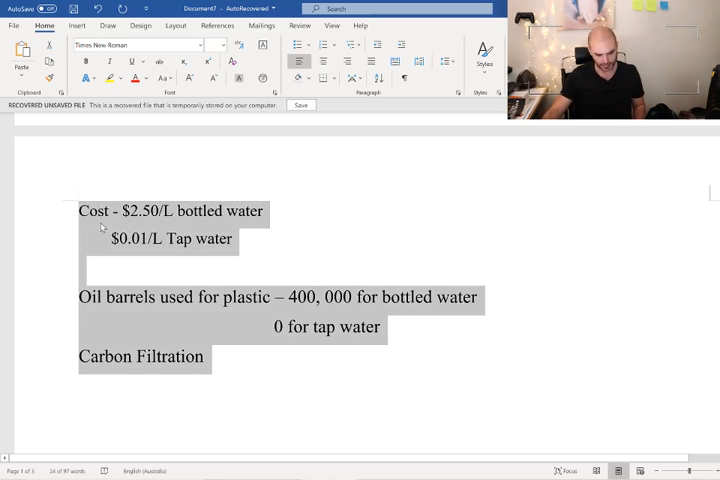
{"action": "scroll", "scroll_direction": "up", "scroll_amount": 3}
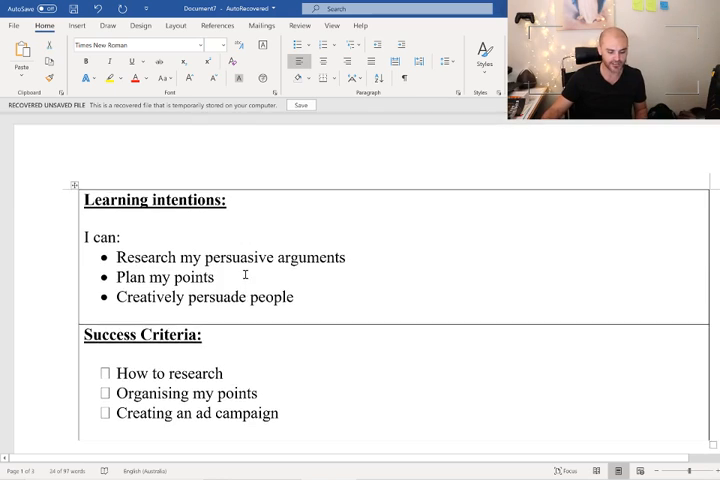
{"action": "scroll", "scroll_direction": "down", "scroll_amount": 3}
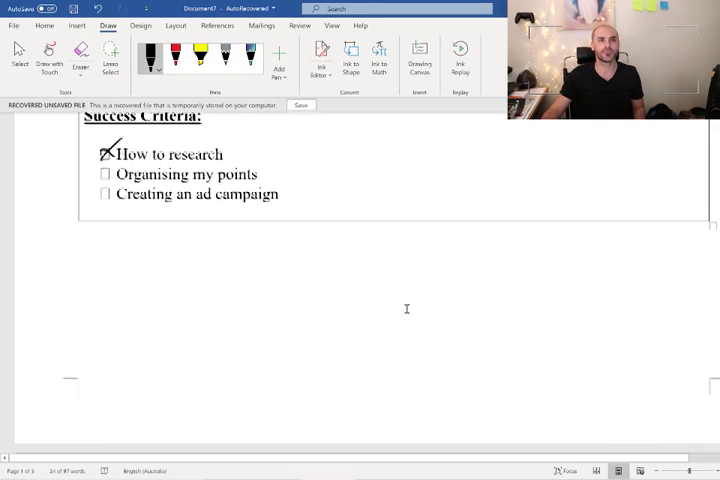
{"action": "scroll", "scroll_direction": "down", "scroll_amount": 3}
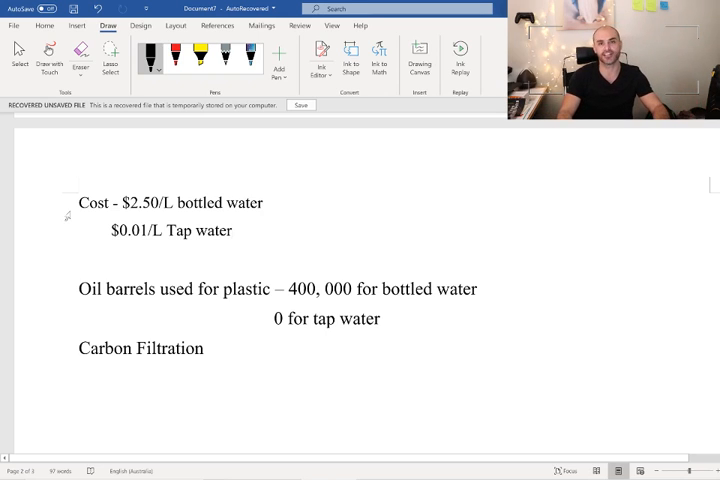
Extend the bottled water line: barrels used 'to make the' plastic, 'This is harmful to the environment.'.
{"action": "left_click", "coordinate": [232, 230]}
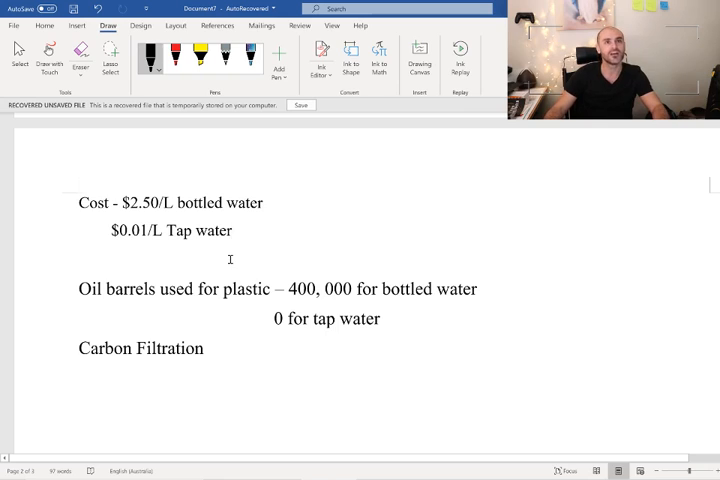
{"action": "mouse_move", "coordinate": [114, 300]}
{"action": "type", "text": "oil barrel"}
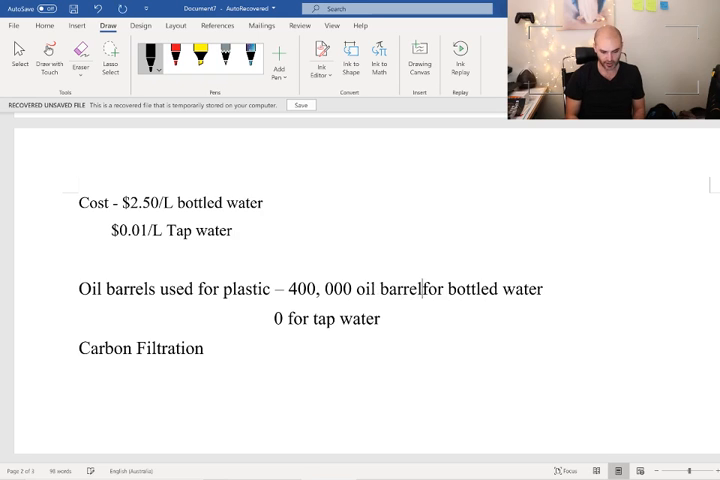
{"action": "type", "text": "to make the bottles"}
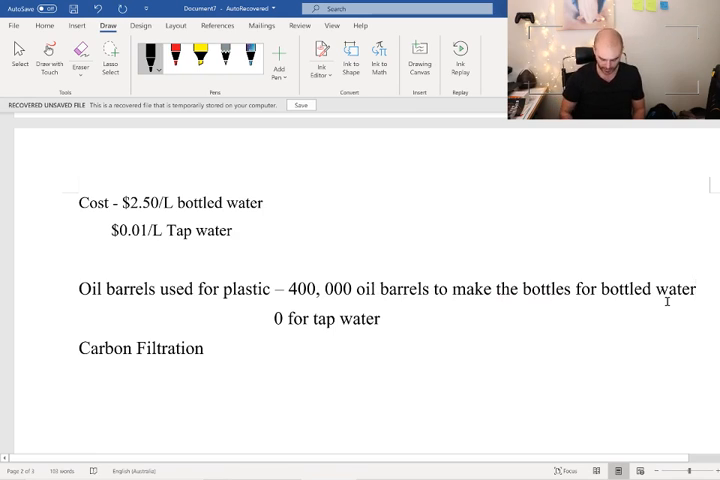
{"action": "type", "text": "Thi"}
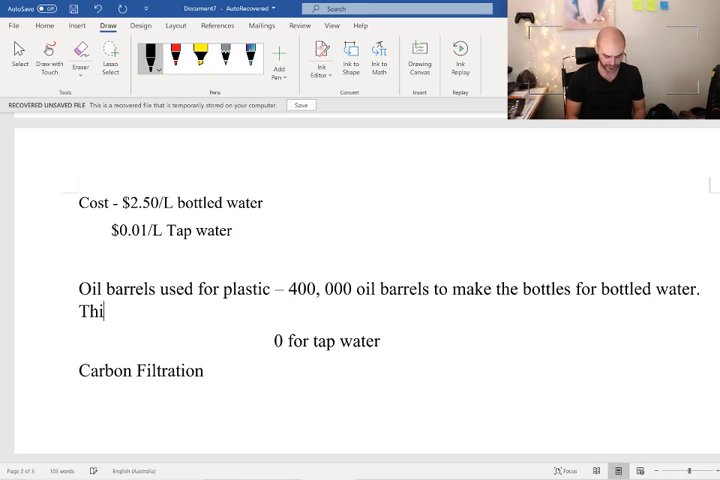
{"action": "type", "text": "s is harm"}
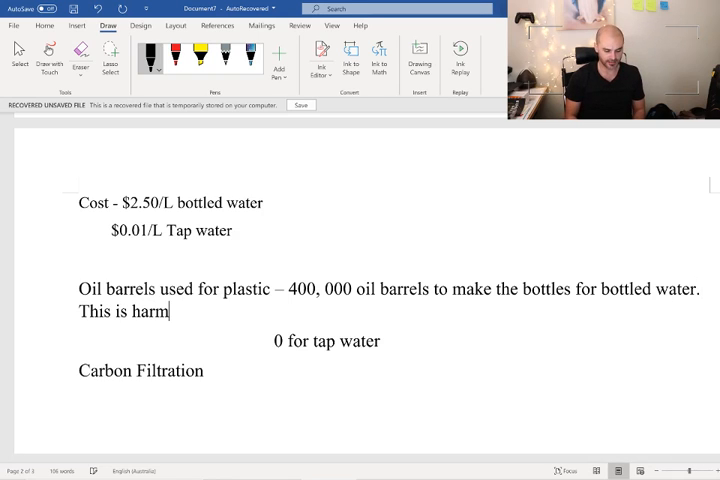
{"action": "type", "text": "ful to the e"}
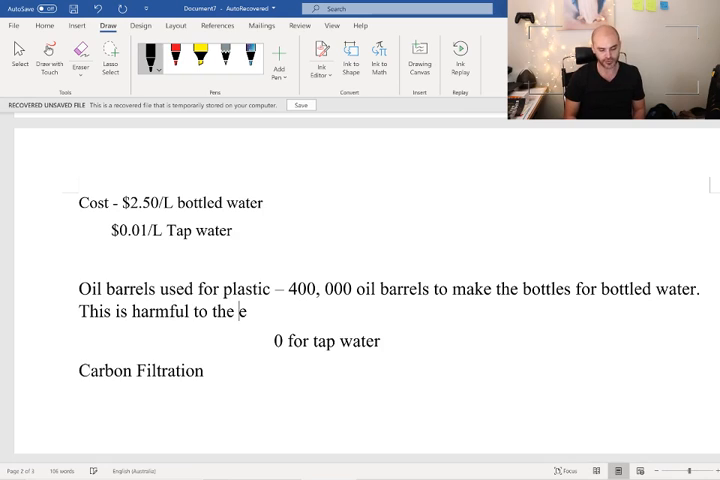
{"action": "type", "text": "nvironm"}
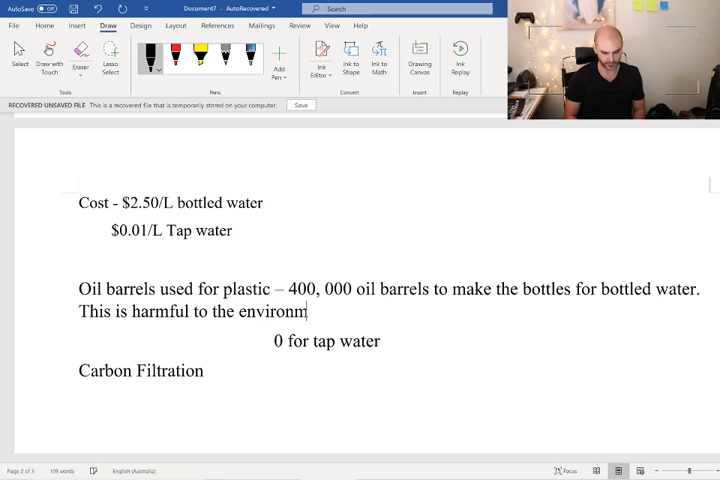
{"action": "type", "text": "ent."}
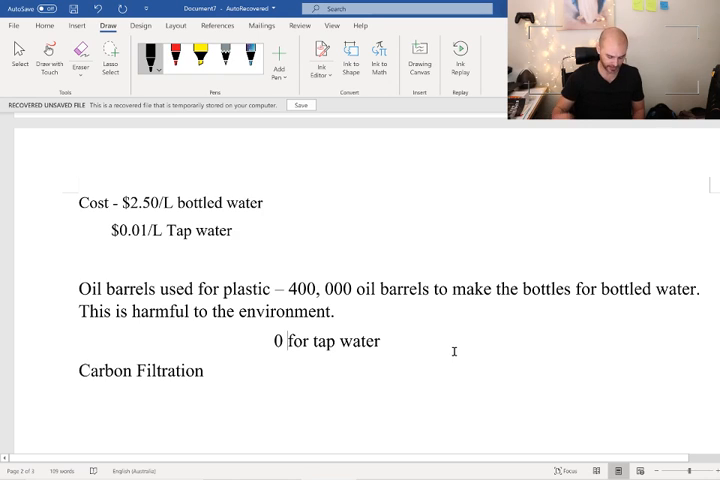
Add that tap water uses 0 oil barrels, 'which is much better for the environment', meaning less pollution.
{"action": "type", "text": "oil barrels"}
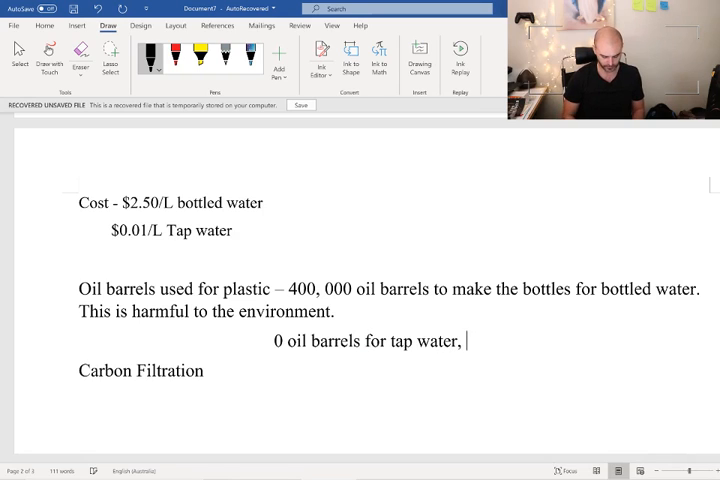
{"action": "type", "text": "which is much"}
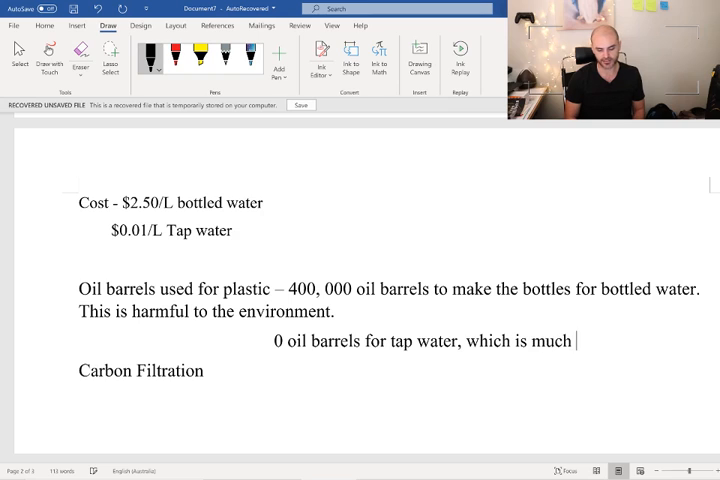
{"action": "type", "text": "better"}
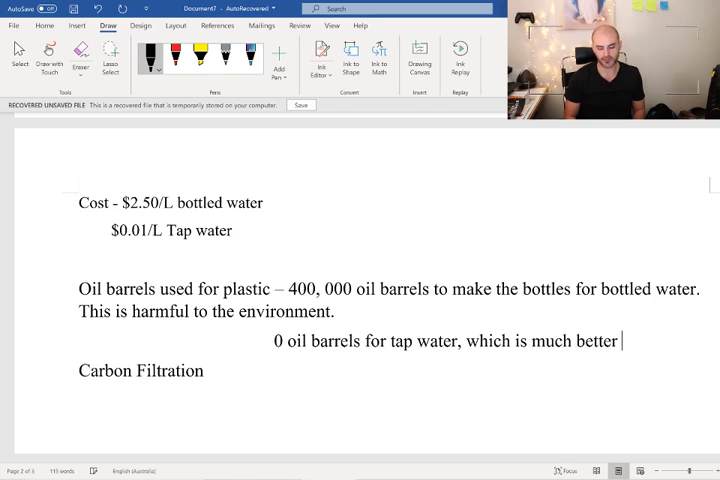
{"action": "type", "text": "for the environment."}
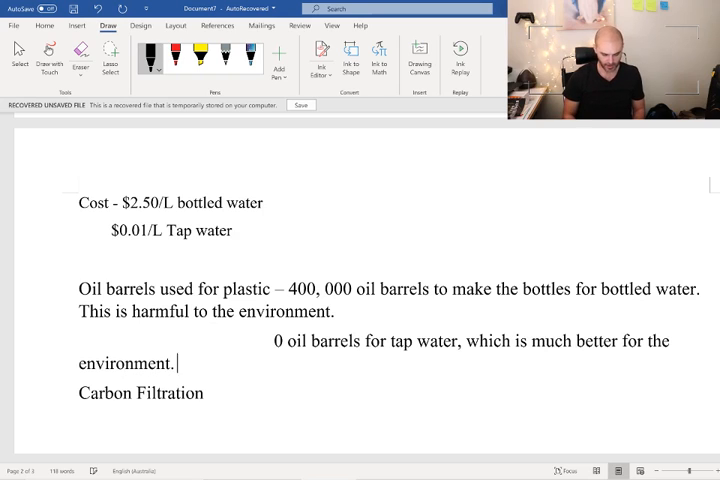
{"action": "key", "text": "enter"}
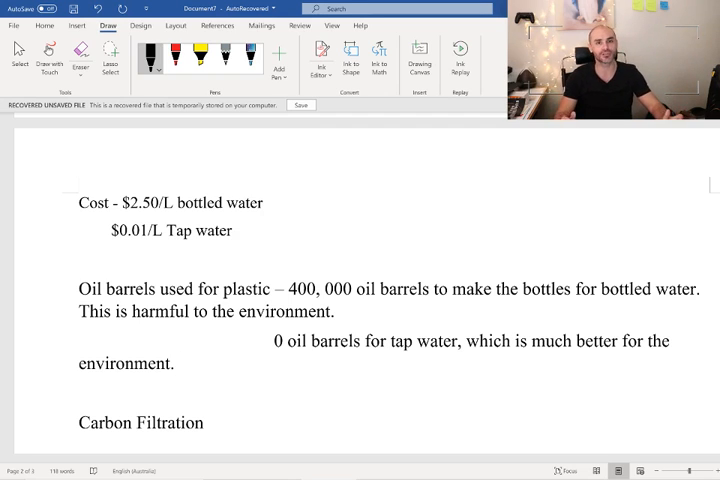
{"action": "type", "text": "Led"}
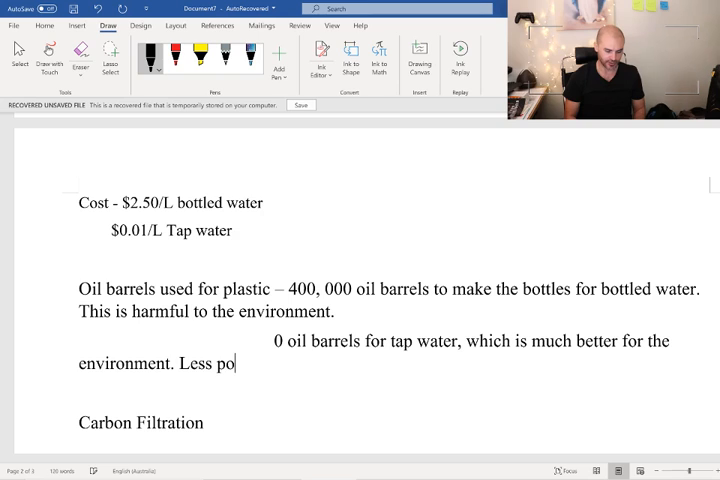
{"action": "type", "text": "llution"}
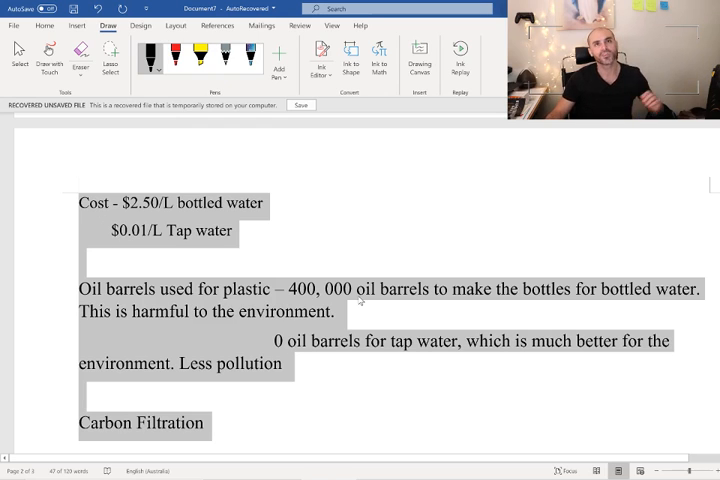
{"action": "mouse_move", "coordinate": [296, 424]}
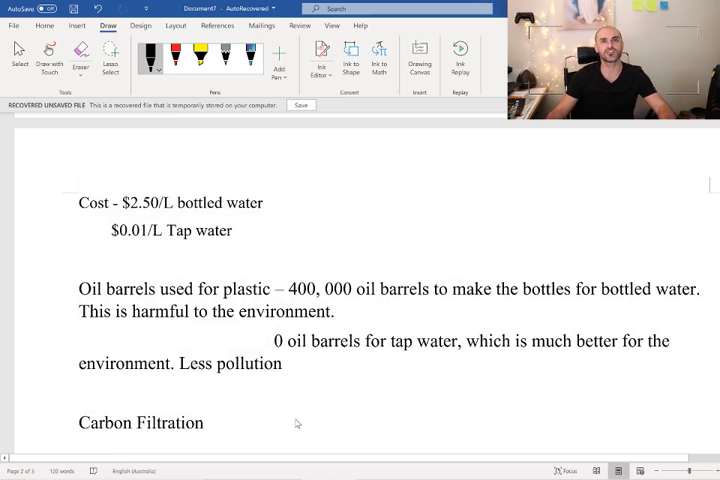
Mark the 'Organising my points' criterion done with a hand-drawn cross in its checkbox.
{"action": "scroll", "scroll_direction": "up", "scroll_amount": 3}
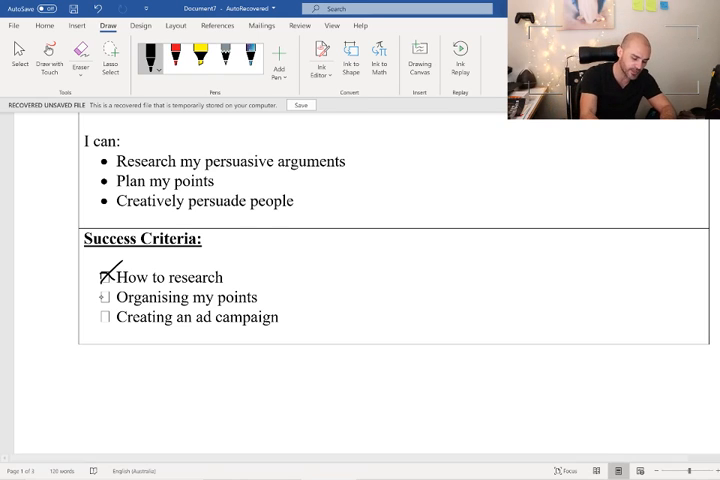
{"action": "left_click", "coordinate": [104, 296]}
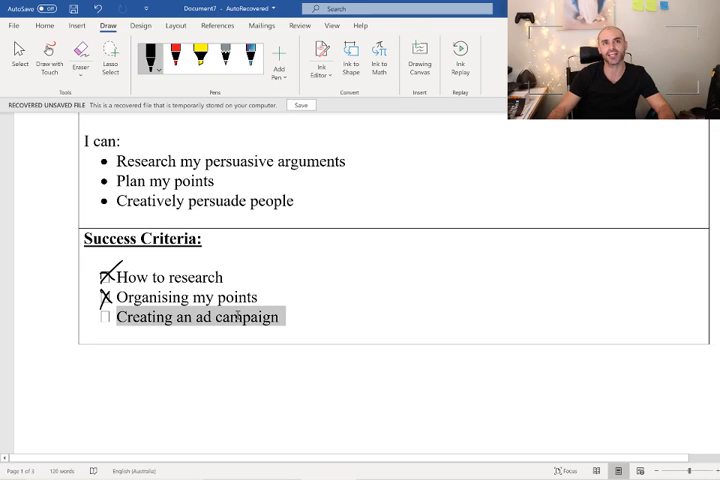
{"action": "left_click", "coordinate": [288, 316]}
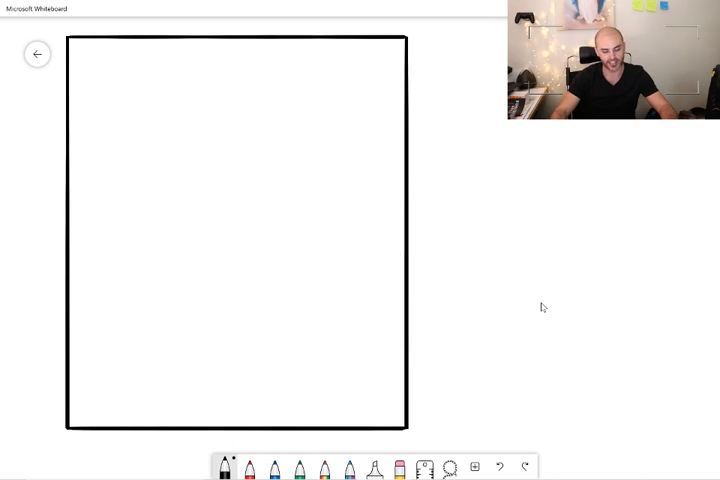
{"action": "mouse_move", "coordinate": [264, 104]}
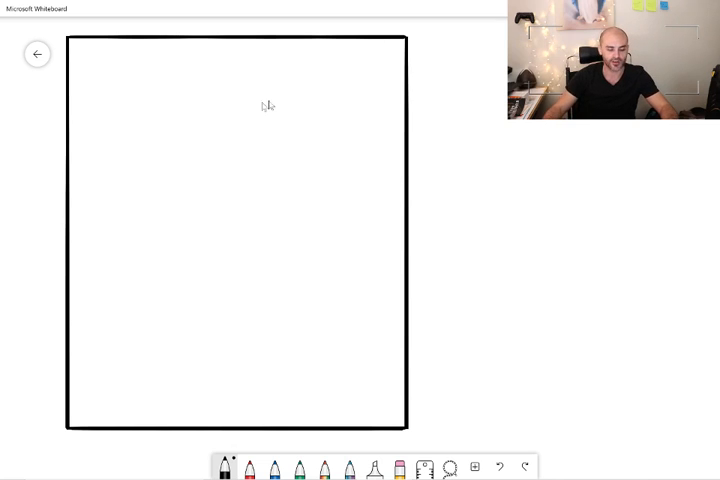
{"action": "mouse_move", "coordinate": [360, 214]}
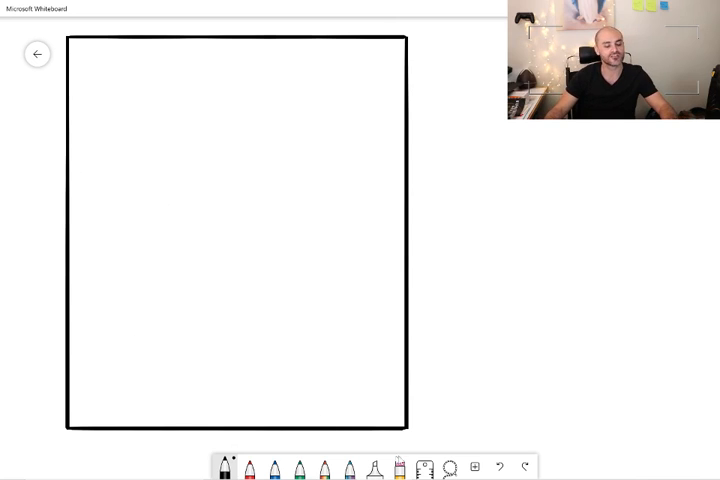
{"action": "mouse_move", "coordinate": [562, 180]}
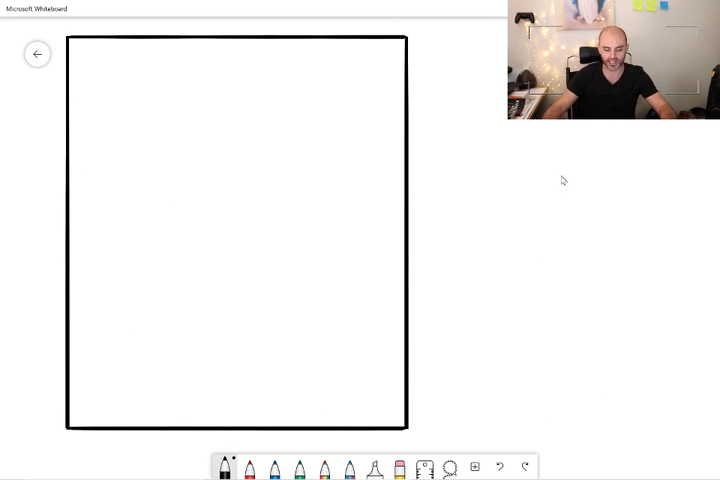
{"action": "mouse_move", "coordinate": [612, 260]}
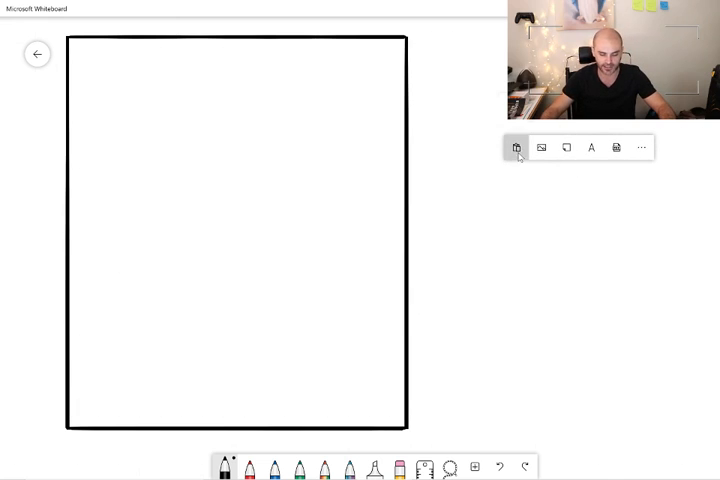
Paste the copied cost, oil-barrel and carbon filtration notes beside the poster rectangle.
{"action": "left_click", "coordinate": [516, 148]}
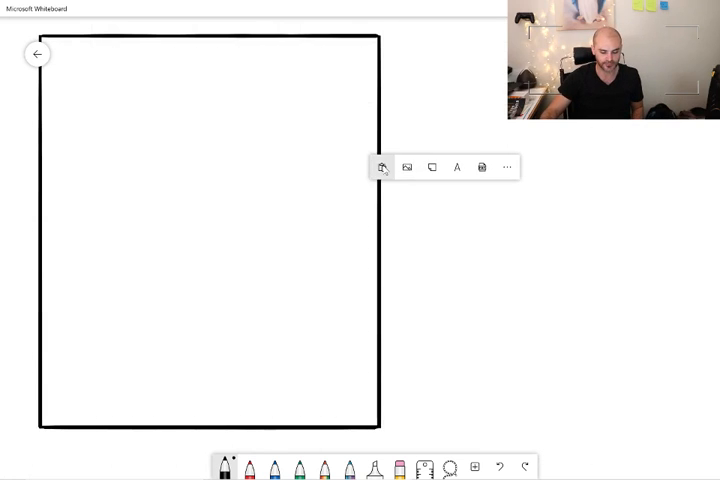
{"action": "left_click", "coordinate": [384, 168]}
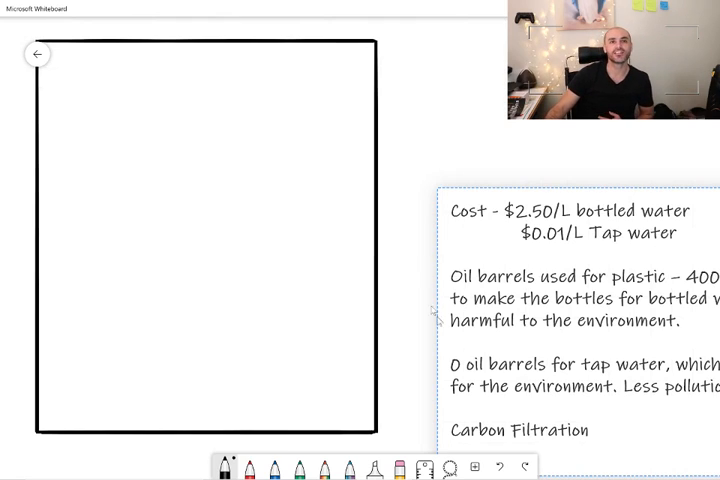
{"action": "mouse_move", "coordinate": [232, 324]}
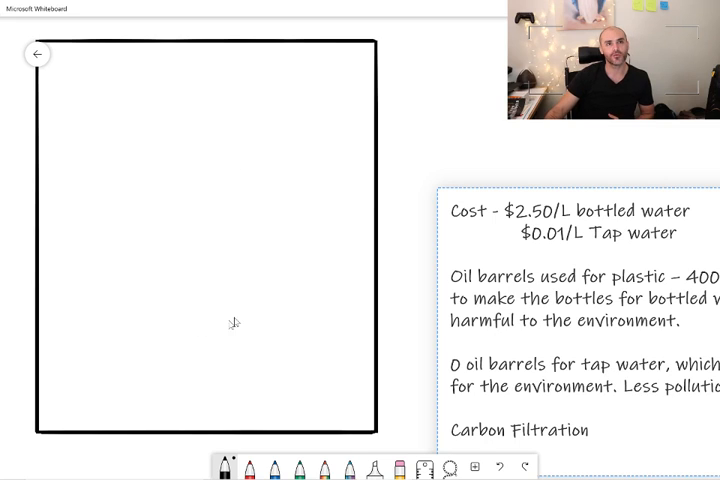
{"action": "mouse_move", "coordinate": [308, 298]}
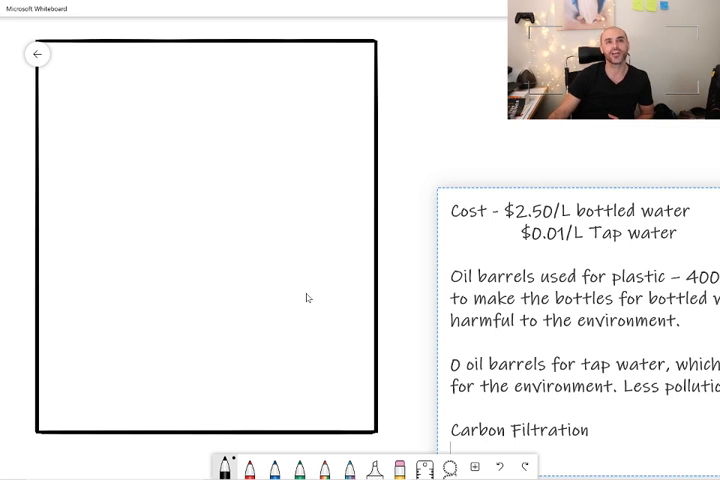
{"action": "mouse_move", "coordinate": [216, 192]}
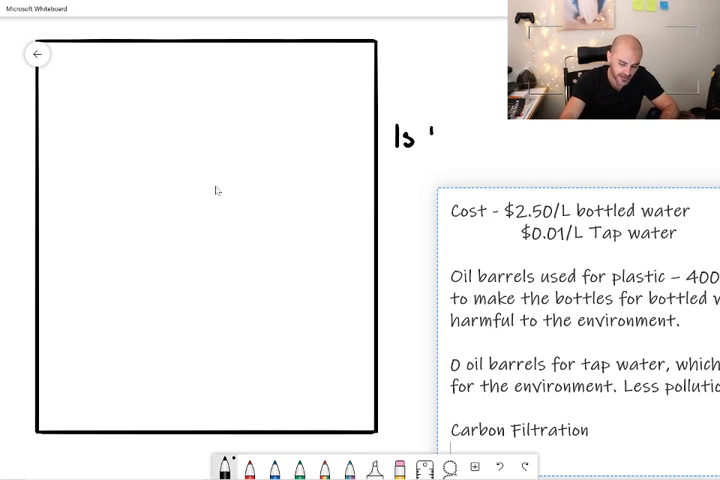
Handwrite the question 'Is bottle water better than tap water.' next to the frame.
{"action": "type", "text": "bott"}
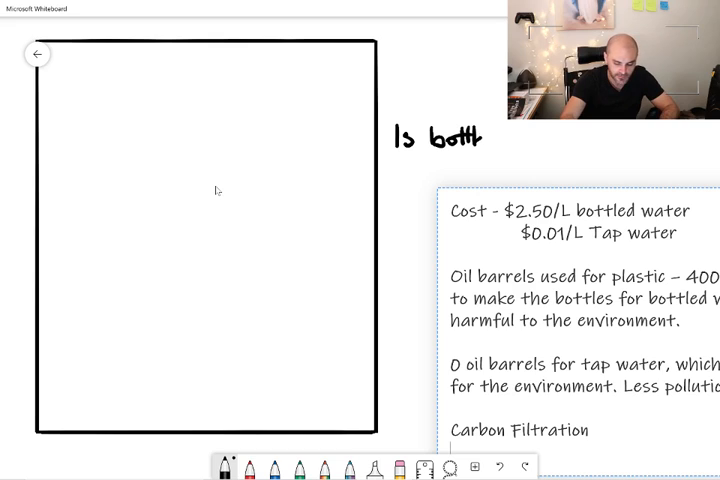
{"action": "type", "text": "wat"}
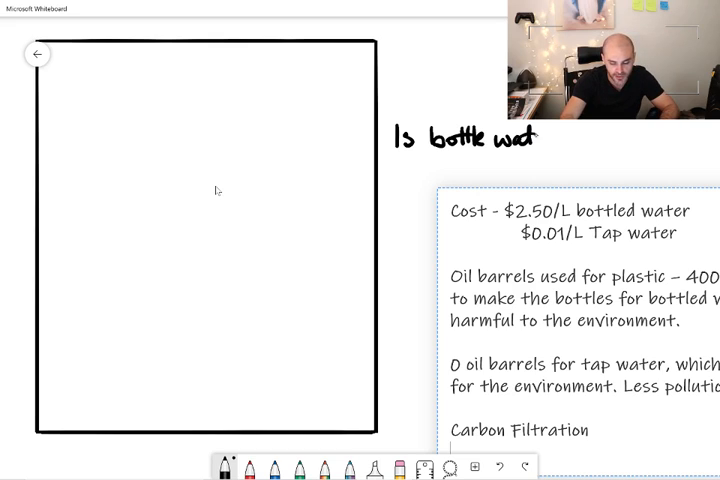
{"action": "type", "text": "er better than"}
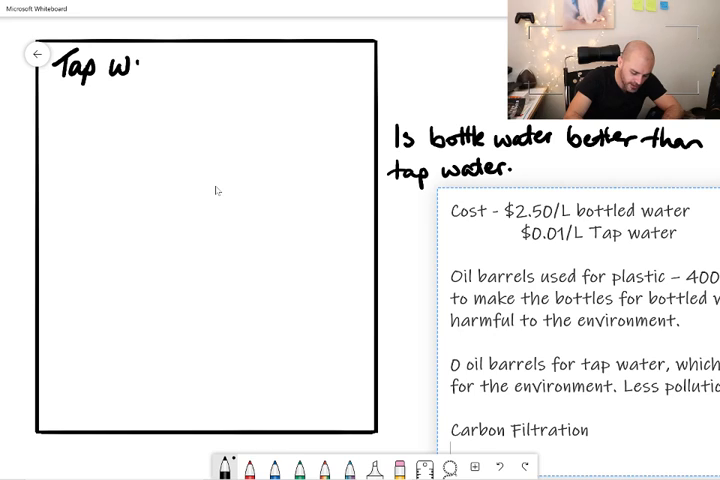
Handwrite the poster heading 'Tap water for the WIN' at the top of the frame.
{"action": "type", "text": "ater for"}
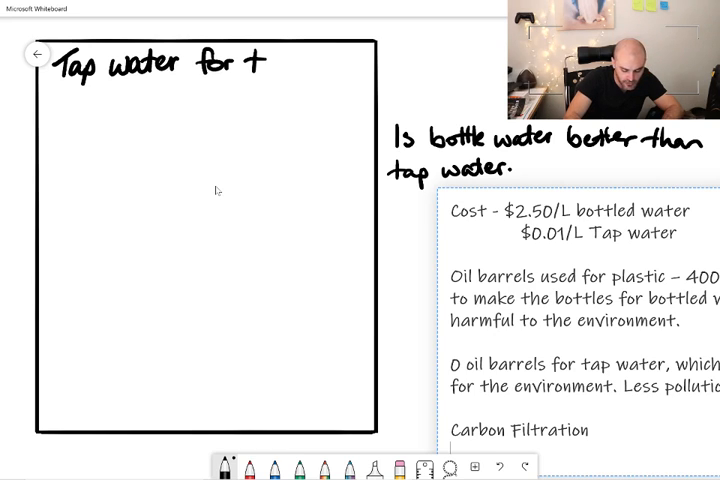
{"action": "type", "text": "the W."}
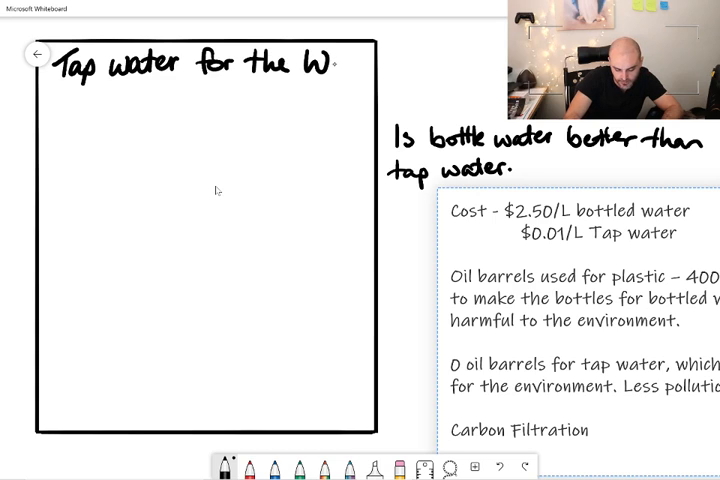
{"action": "type", "text": "IN"}
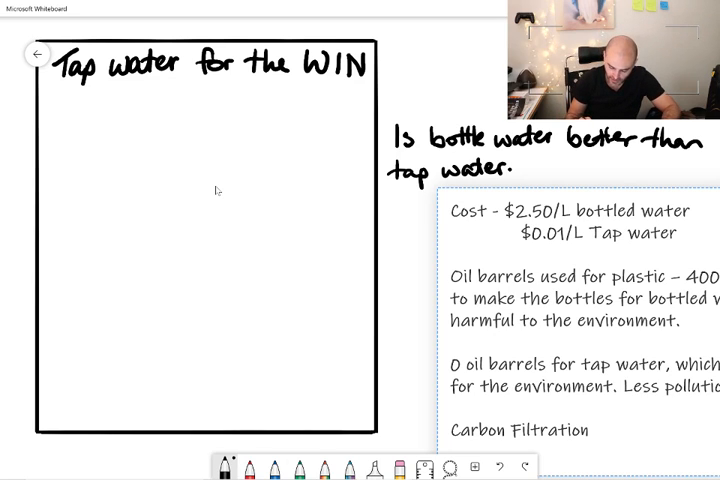
Underline 'Tap water' in blue across the heading.
{"action": "left_click", "coordinate": [298, 468]}
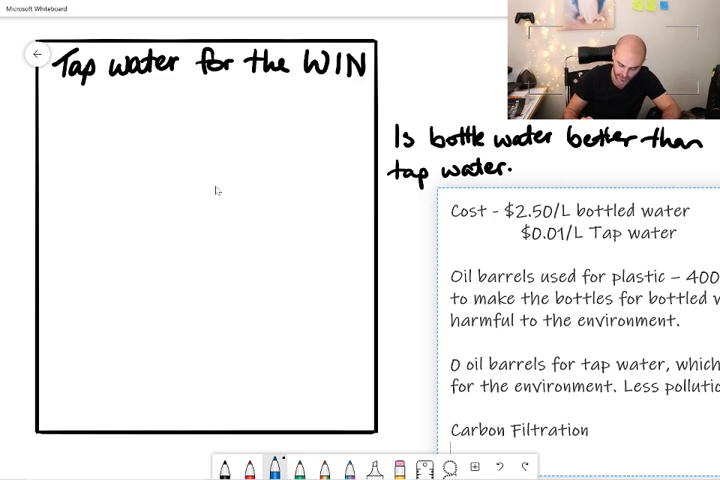
{"action": "left_click_drag", "start_coordinate": [60, 90], "coordinate": [104, 90]}
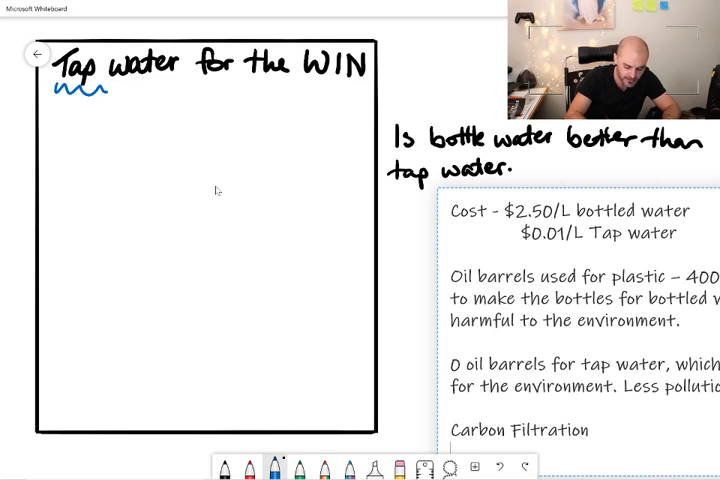
{"action": "left_click_drag", "start_coordinate": [90, 90], "coordinate": [176, 90]}
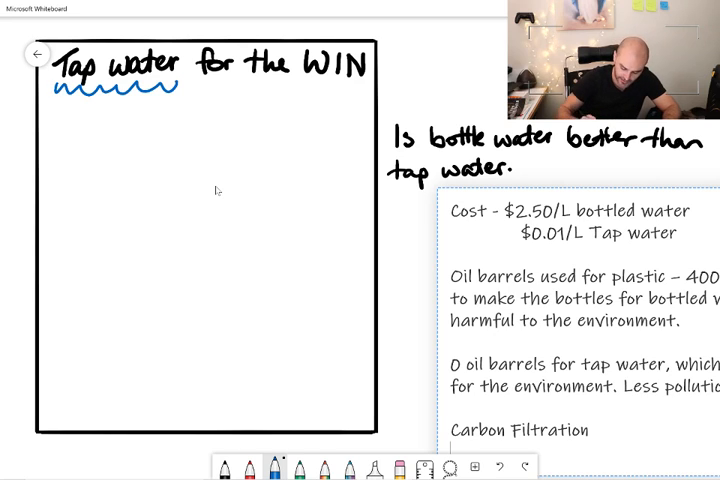
{"action": "left_click_drag", "start_coordinate": [304, 92], "coordinate": [324, 92]}
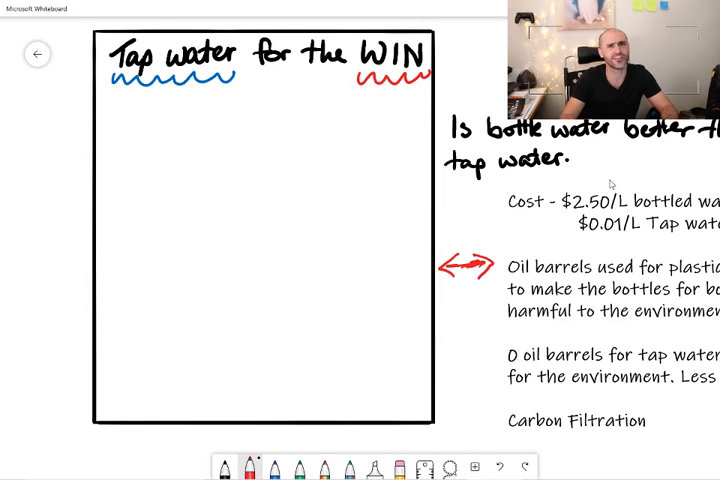
In red, sketch a note rectangle inside the frame and label it '$5.0'.
{"action": "left_click", "coordinate": [136, 122]}
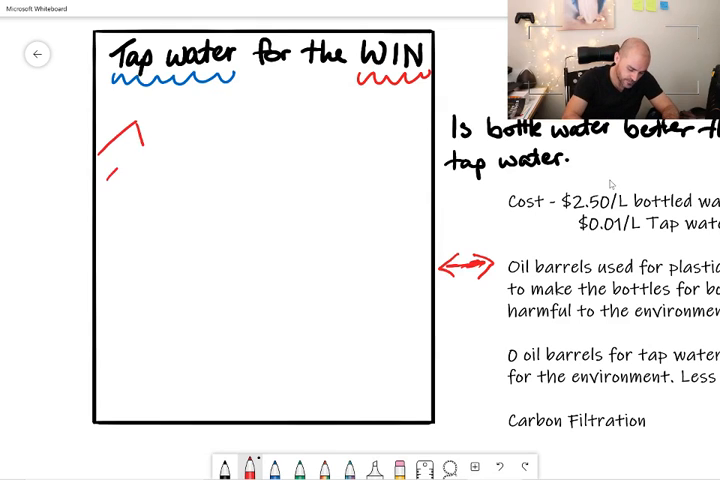
{"action": "left_click_drag", "start_coordinate": [104, 176], "coordinate": [144, 130]}
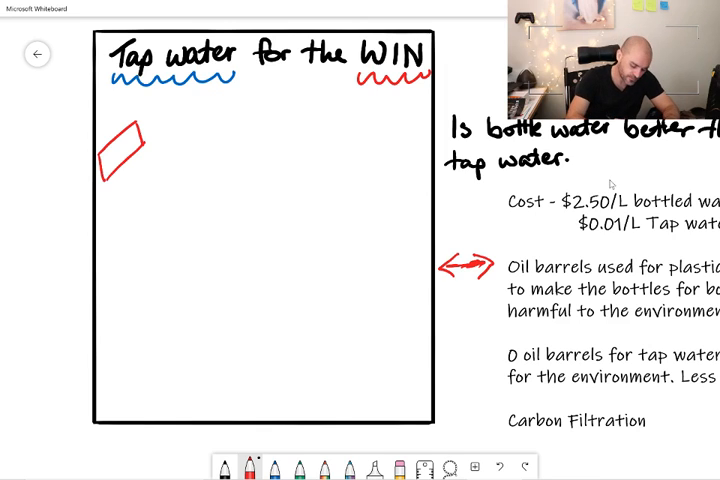
{"action": "left_click", "coordinate": [120, 152]}
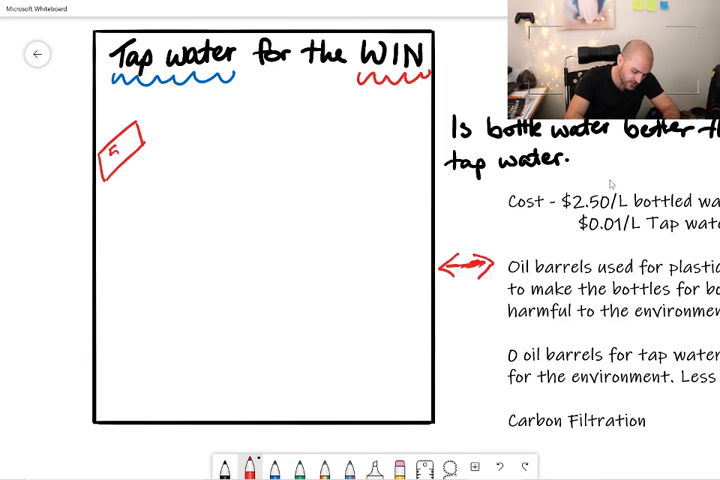
{"action": "type", "text": "$5.0"}
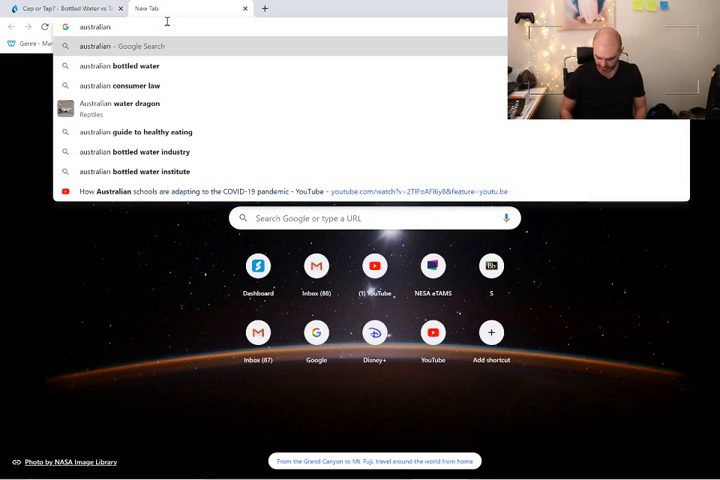
Search 'australian $5' images and open the RBA $5 Banknotes preview.
{"action": "type", "text": "%"}
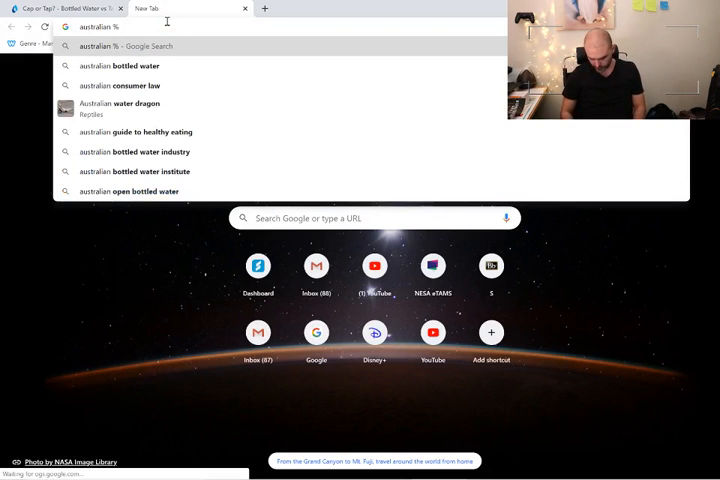
{"action": "key", "text": "Backspace"}
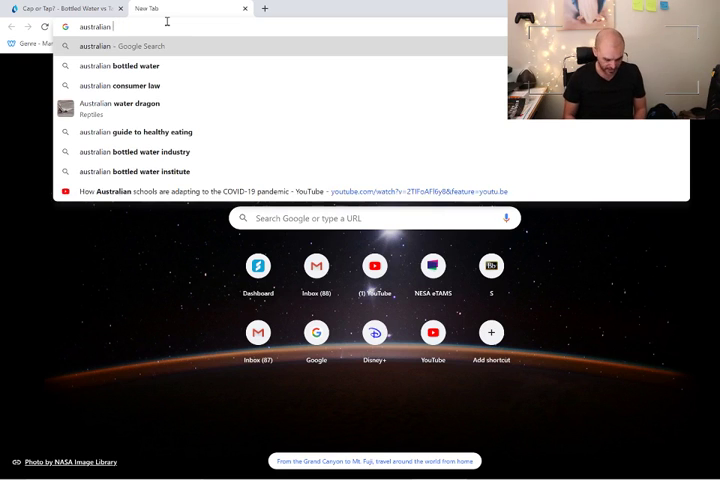
{"action": "type", "text": "$5"}
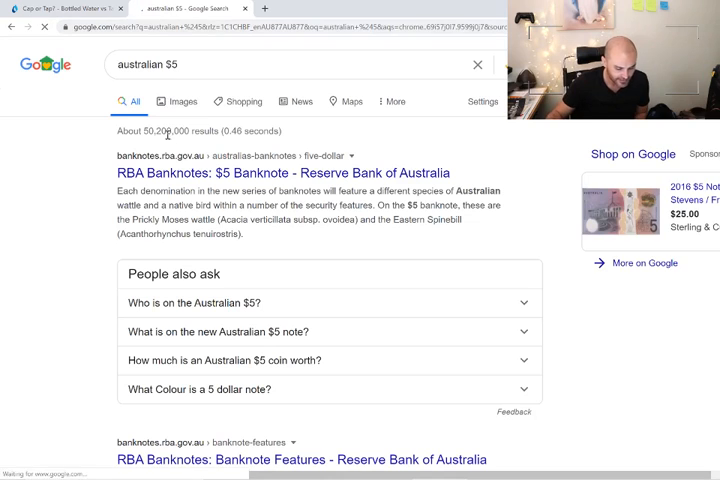
{"action": "left_click", "coordinate": [176, 100]}
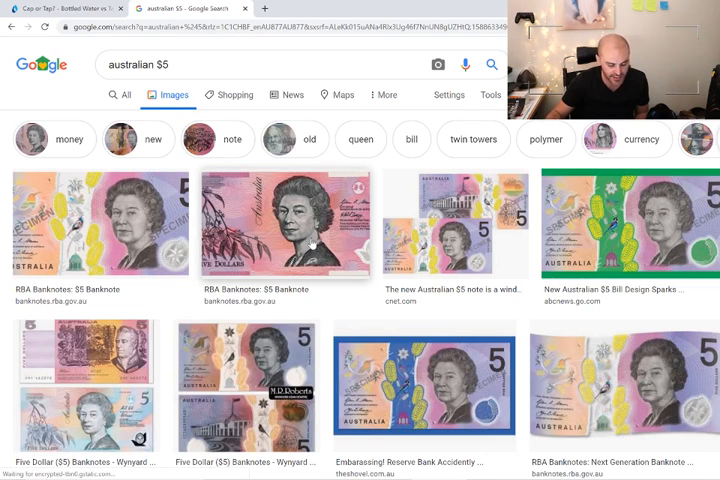
{"action": "left_click", "coordinate": [290, 224]}
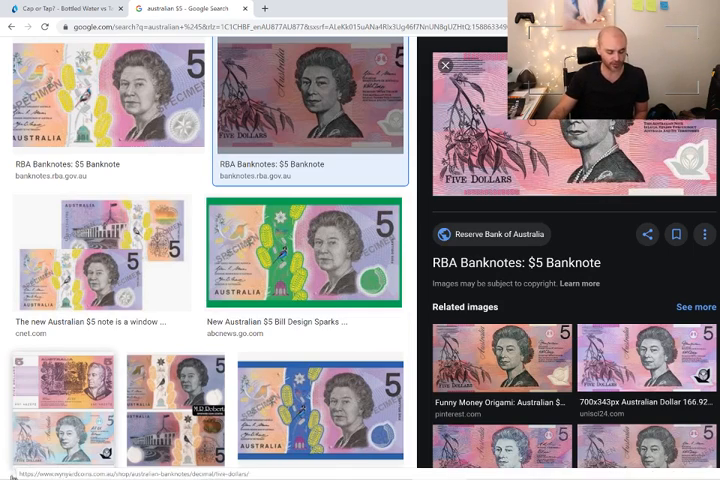
Launch Snipping Tool from Start and begin a new snip of the $5 banknote image.
{"action": "left_click", "coordinate": [10, 472]}
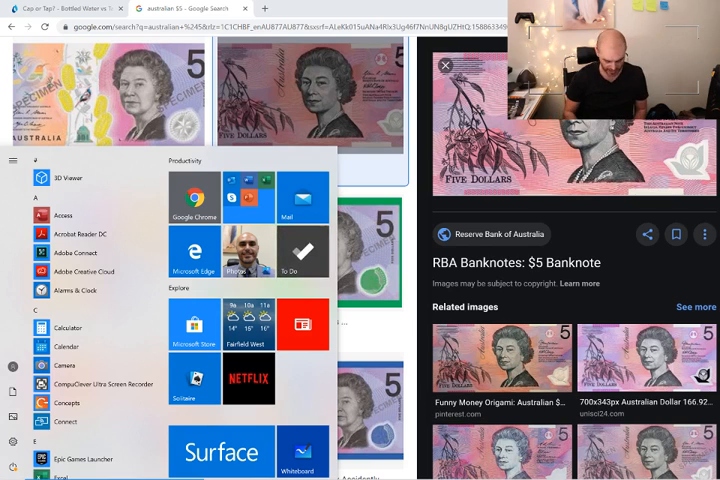
{"action": "type", "text": "snipping"}
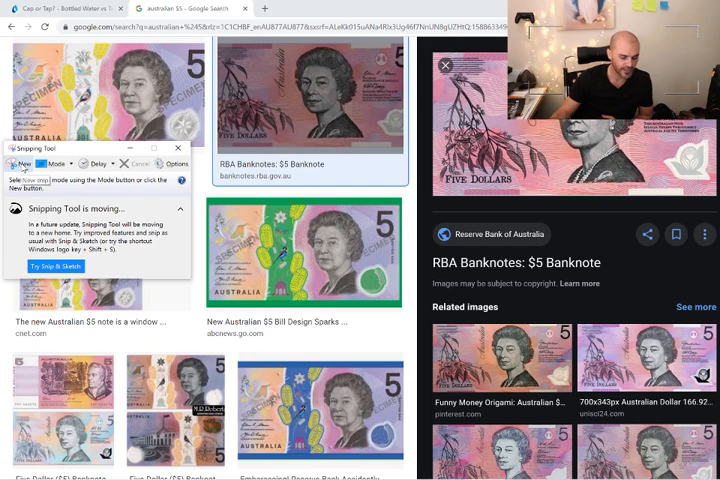
{"action": "left_click", "coordinate": [18, 164]}
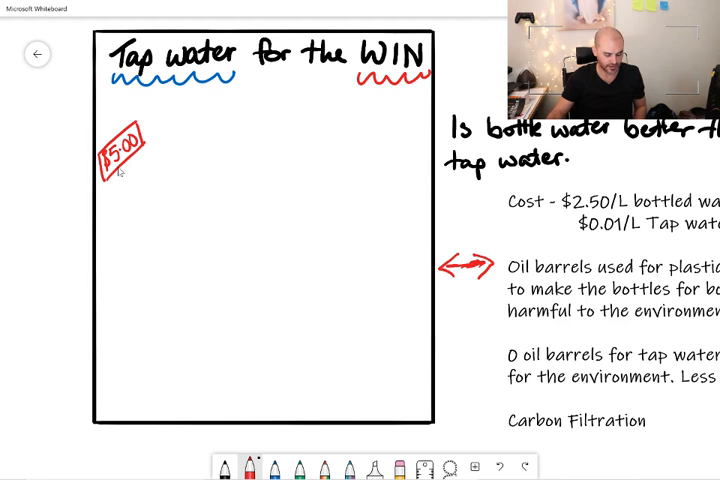
{"action": "mouse_move", "coordinate": [156, 212]}
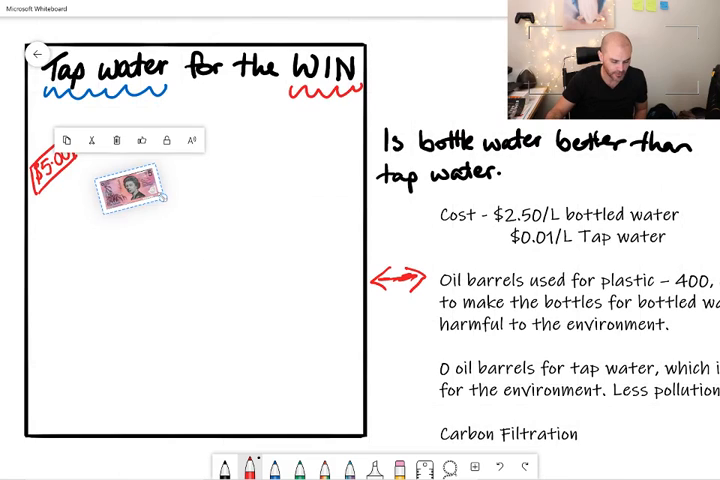
Tilt the pasted banknote picture and settle it in the poster's top-left corner.
{"action": "left_click_drag", "start_coordinate": [128, 192], "coordinate": [56, 164]}
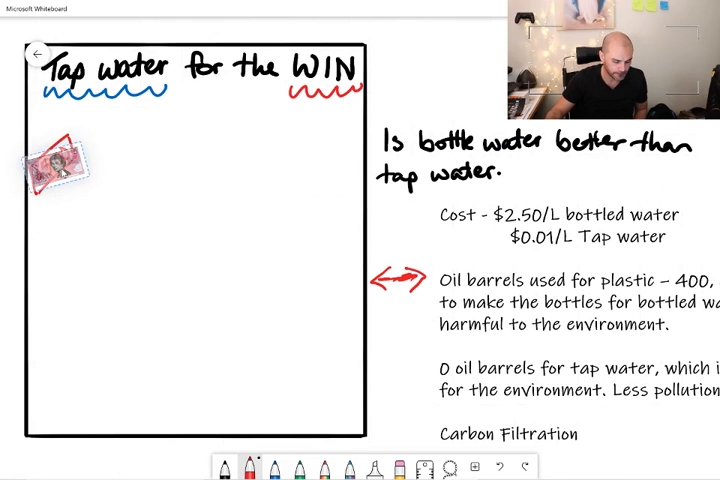
{"action": "left_click", "coordinate": [58, 164]}
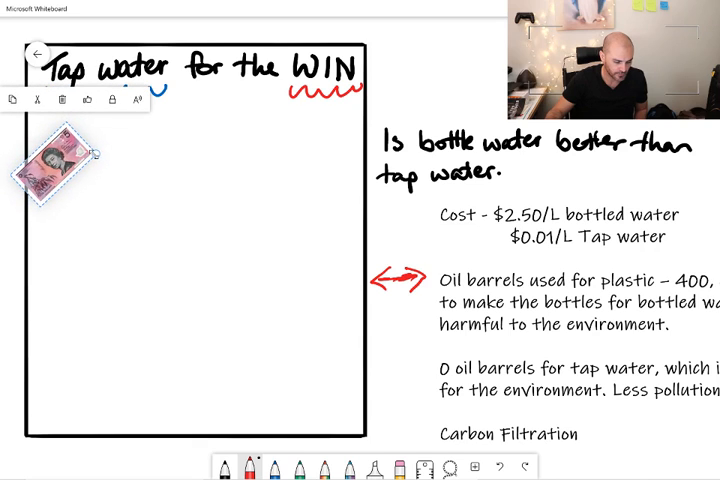
{"action": "left_click", "coordinate": [76, 204]}
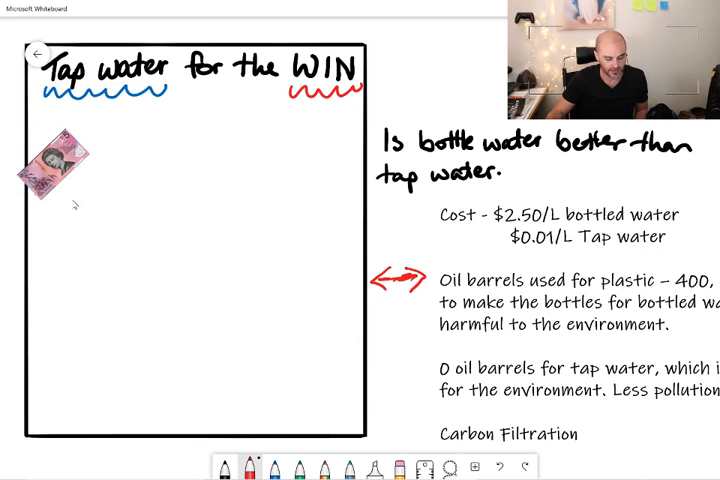
{"action": "left_click", "coordinate": [56, 156]}
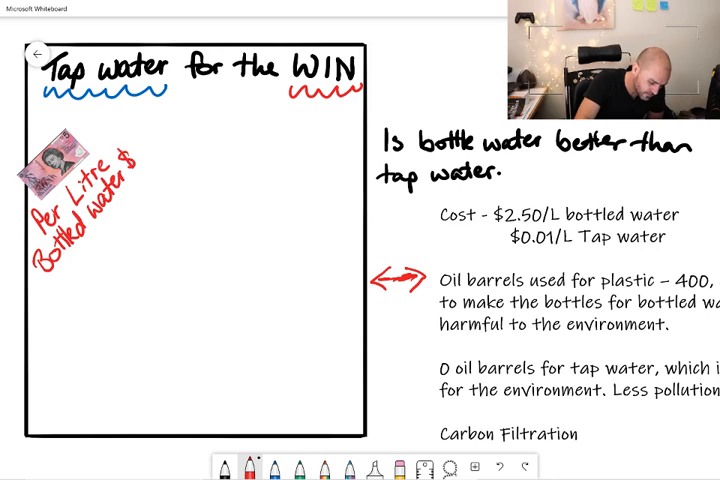
Write the red price note 'Bottled water $2.50' under the banknote.
{"action": "type", "text": "$2.50"}
{"action": "type", "text": "oil"}
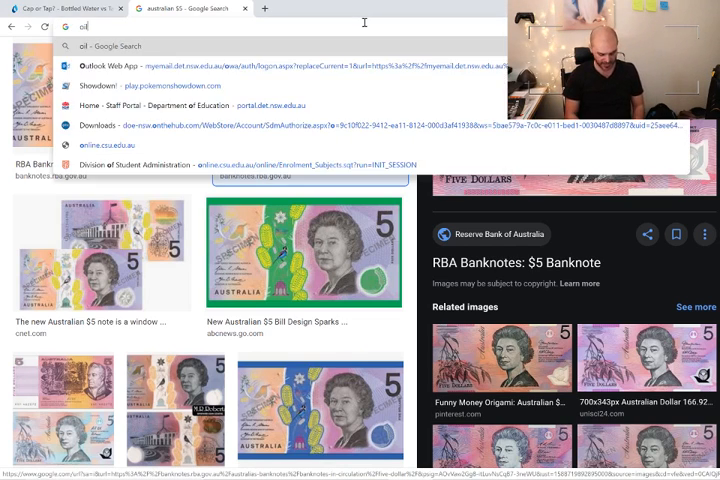
Search 'oil barrels' and browse its image results.
{"action": "type", "text": "bar"}
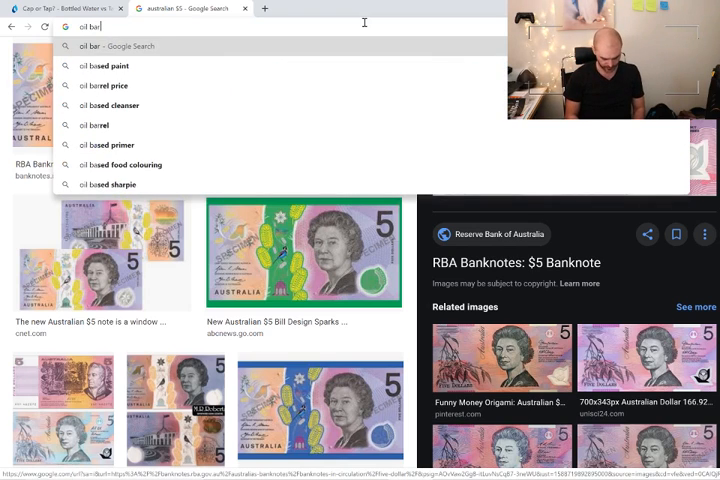
{"action": "key", "text": "Return"}
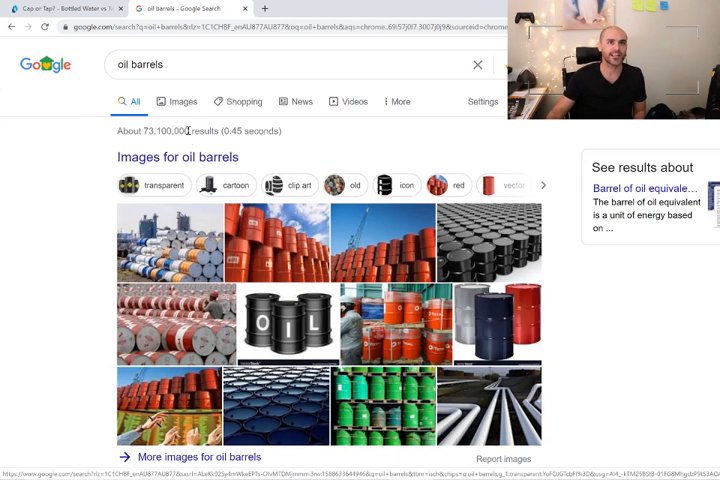
{"action": "left_click", "coordinate": [178, 100]}
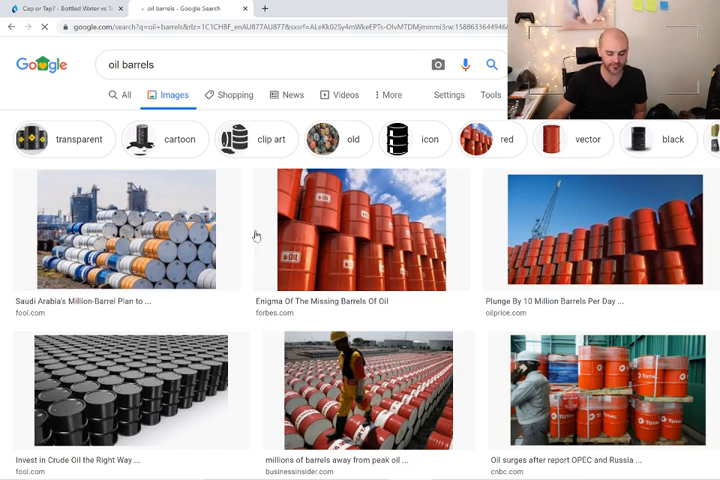
{"action": "mouse_move", "coordinate": [266, 128]}
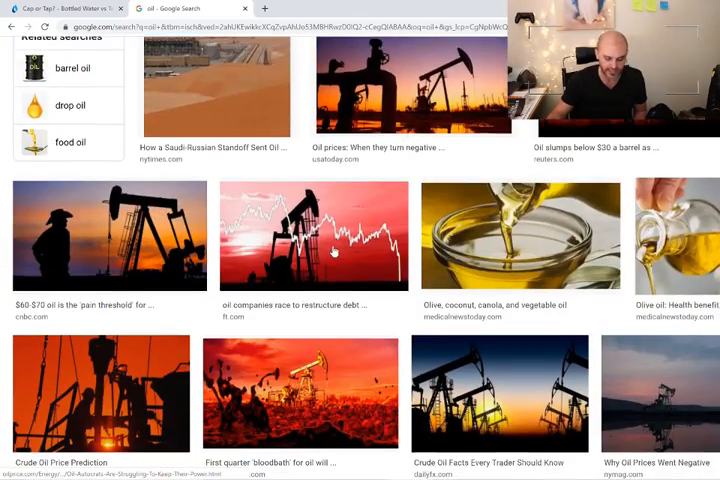
{"action": "scroll", "scroll_direction": "down", "scroll_amount": 3}
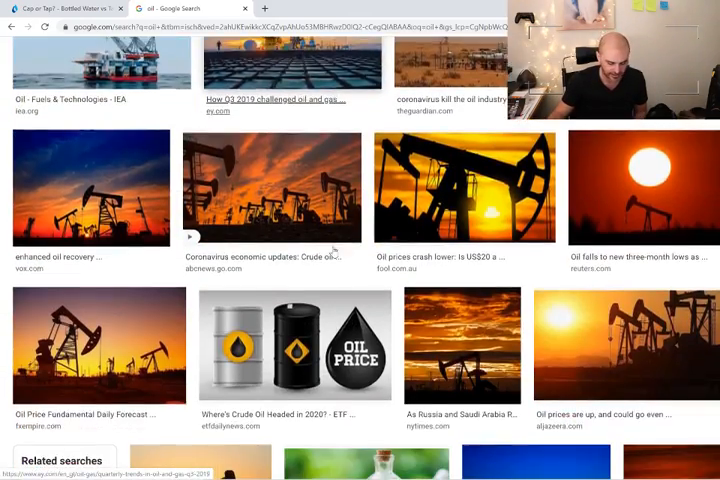
{"action": "scroll", "scroll_direction": "down", "scroll_amount": 3}
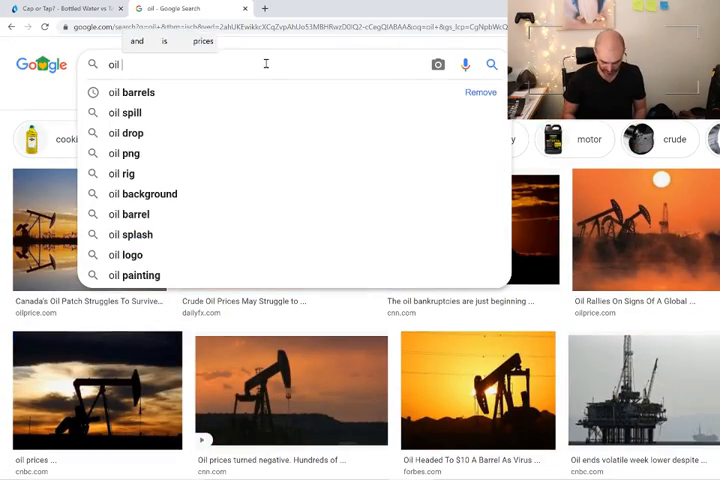
Search 'oil pollution' and look through those results.
{"action": "type", "text": "pollution"}
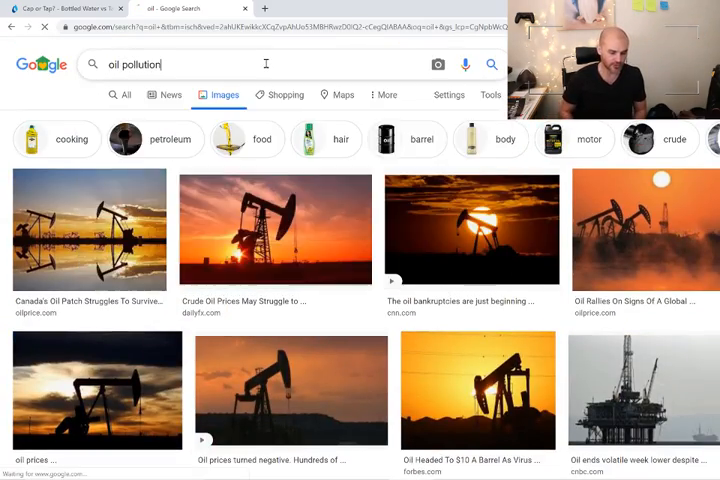
{"action": "key", "text": "Return"}
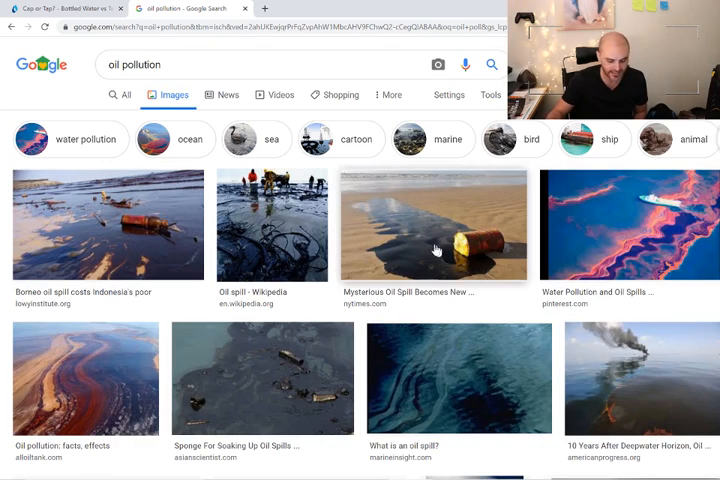
{"action": "scroll", "scroll_direction": "down", "scroll_amount": 3}
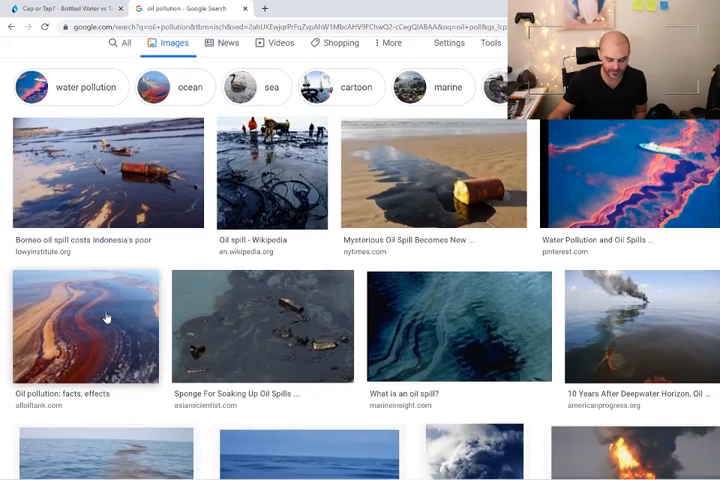
{"action": "scroll", "scroll_direction": "up", "scroll_amount": 3}
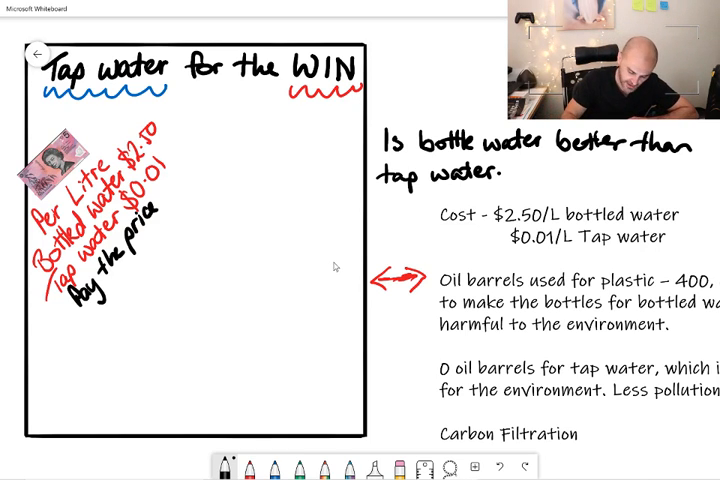
Draw the oil barrel outline in black ink on the poster.
{"action": "left_click", "coordinate": [288, 144]}
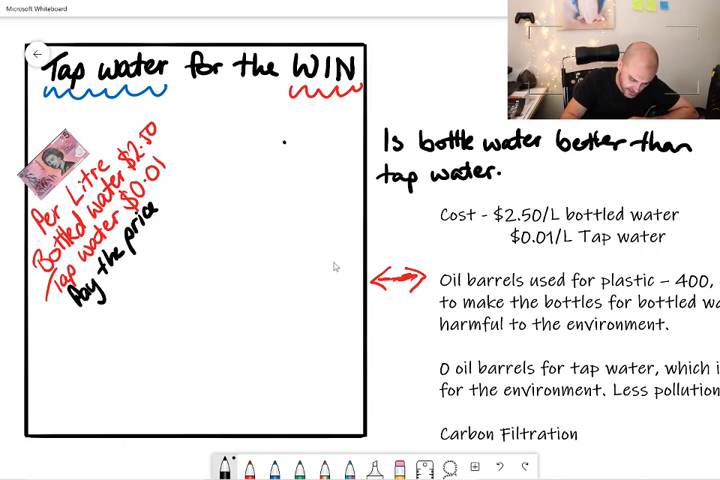
{"action": "left_click_drag", "start_coordinate": [284, 148], "coordinate": [350, 156]}
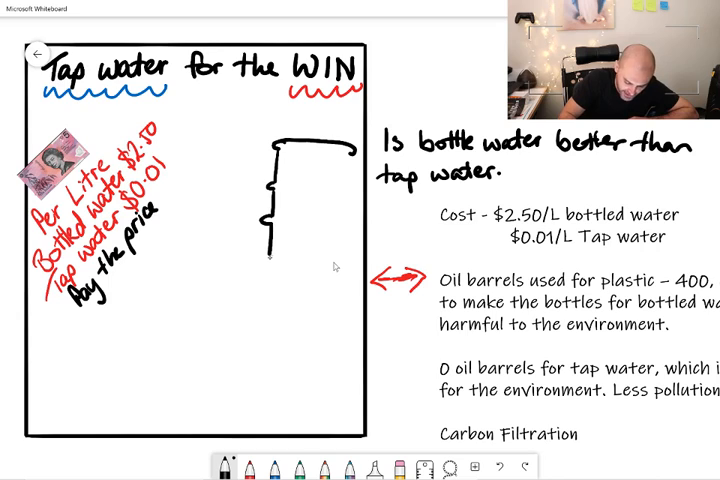
{"action": "left_click_drag", "start_coordinate": [264, 270], "coordinate": [350, 270]}
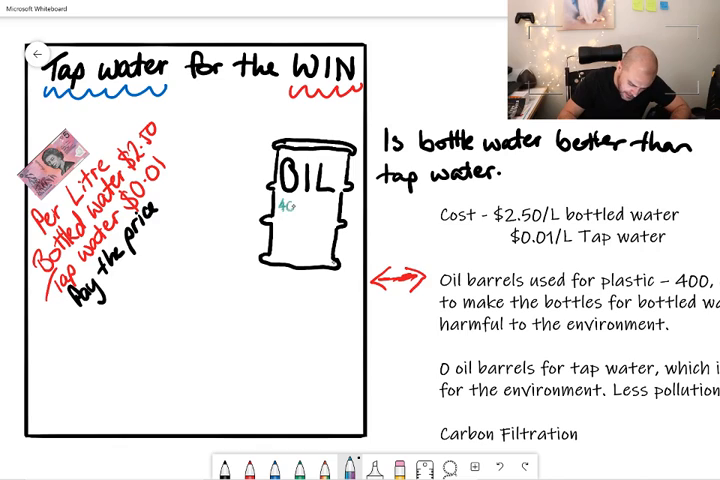
Write the 400,000 figure on the barrel and start the 'to make' note.
{"action": "type", "text": "400,000"}
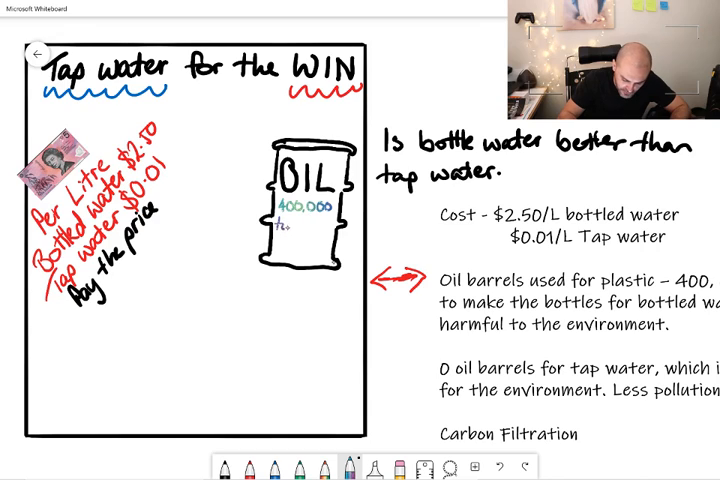
{"action": "type", "text": "to make"}
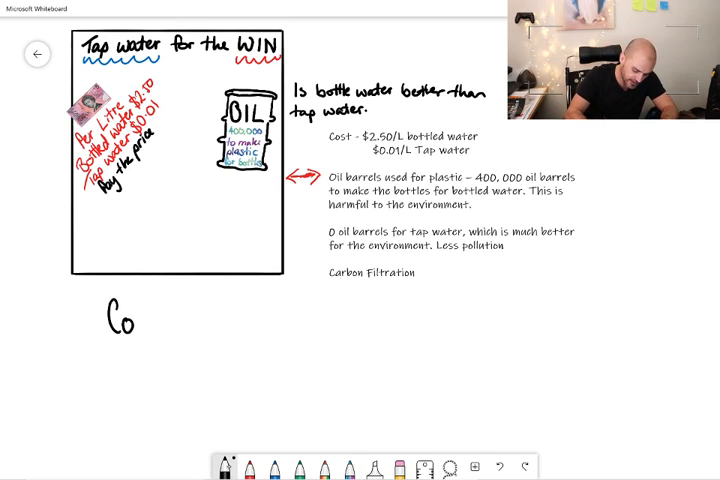
Handwrite 'Colours', 'Catchphrases' and 'Statistics' as a list below the poster with the black pen.
{"action": "type", "text": "lours"}
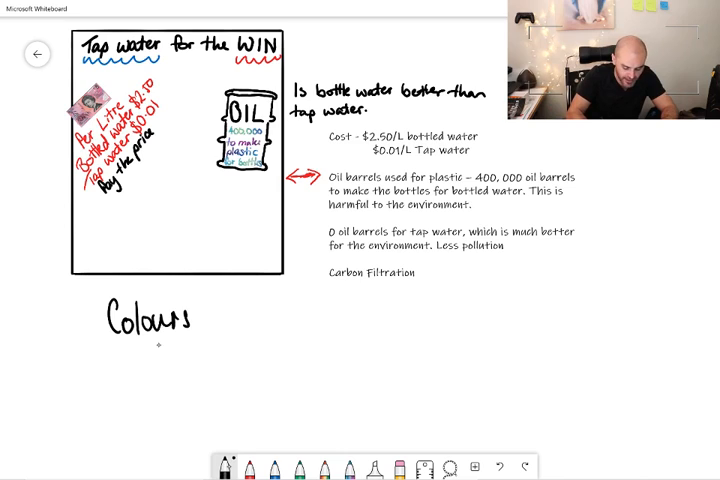
{"action": "type", "text": "Catch"}
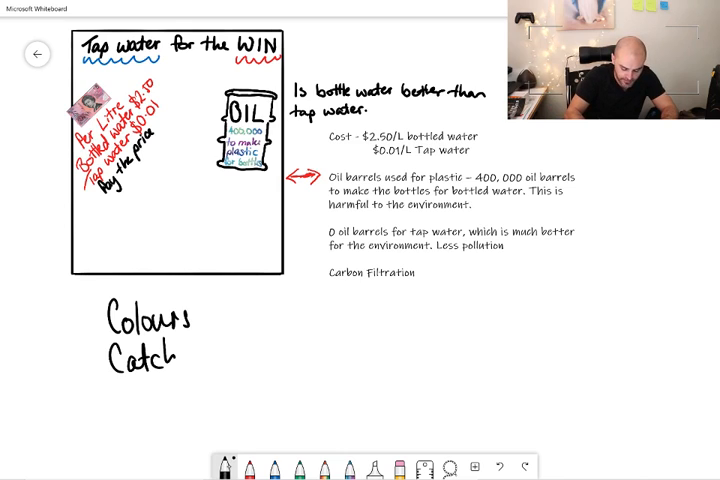
{"action": "type", "text": "phro"}
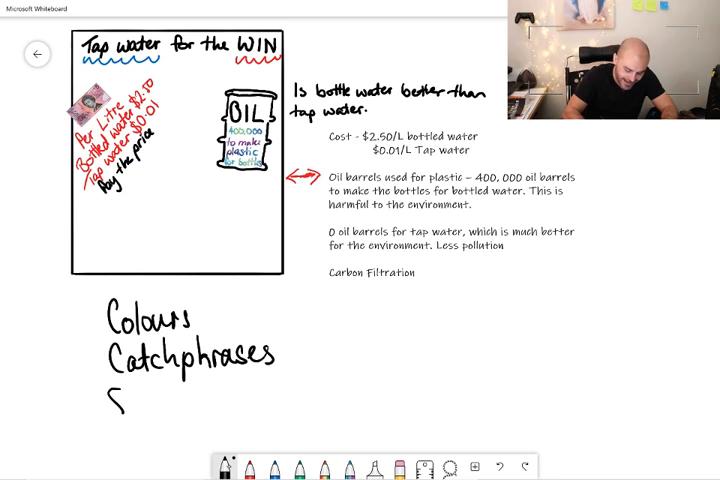
{"action": "type", "text": "Statis"}
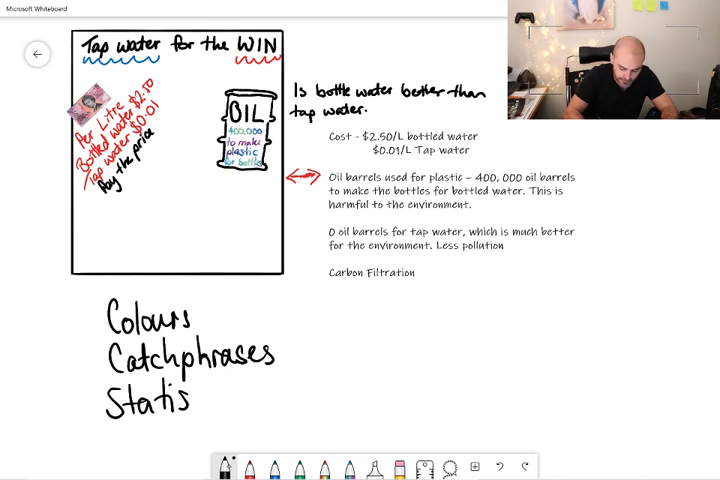
{"action": "type", "text": "tics"}
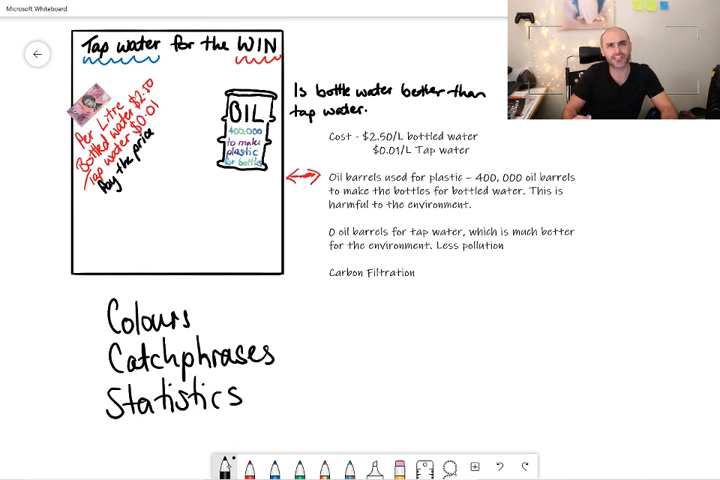